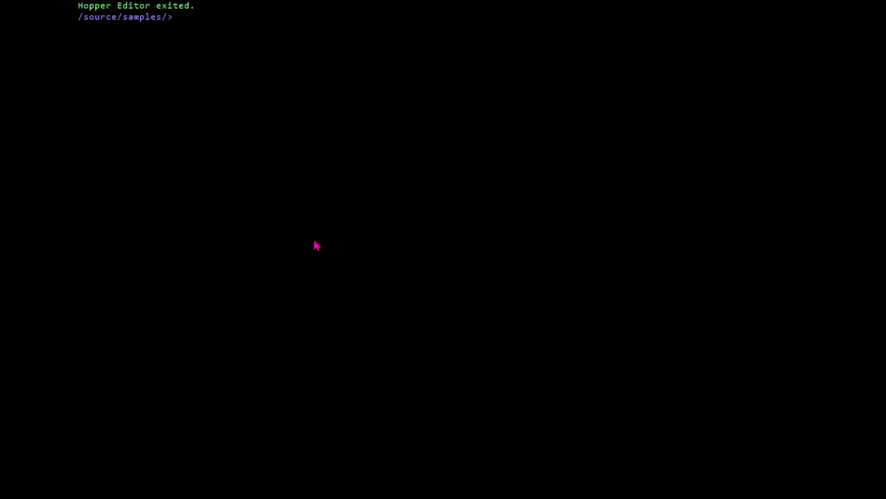
Run the mandelbrot sample (ASCII set in 19 ms), then edit mandelbrot
text(mandelb)
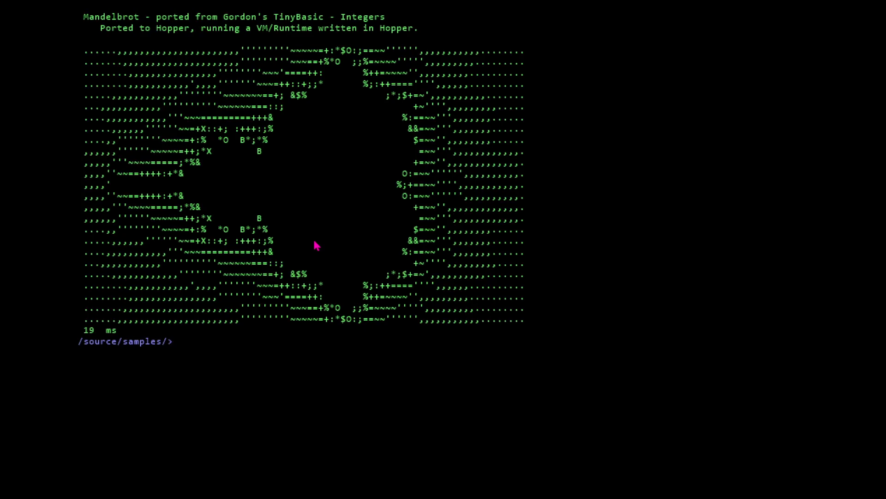
mouse_move(317, 412)
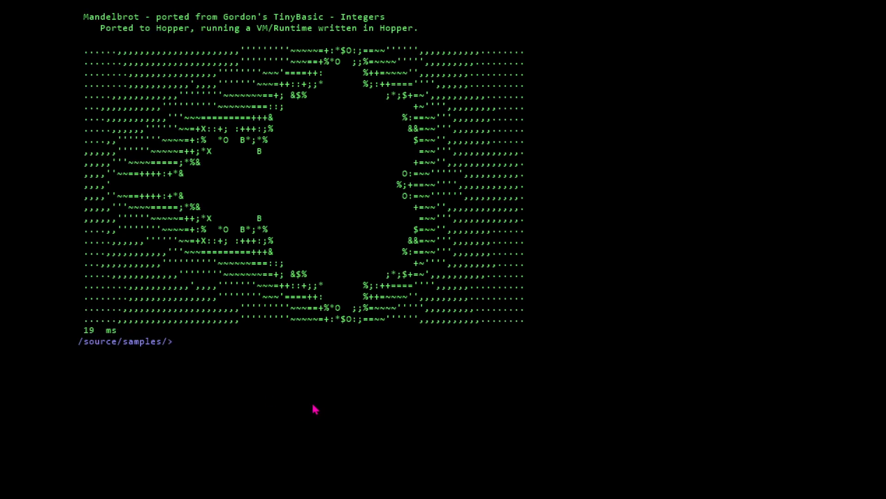
text(edit mandelbrot)
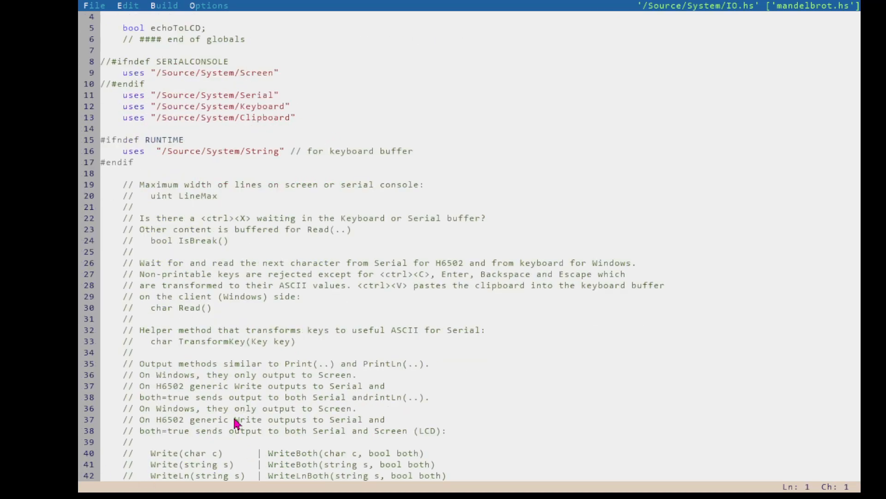
Scroll through IO.hs and return to the Mandelbrot.hs source buffer
scroll(down, 3)
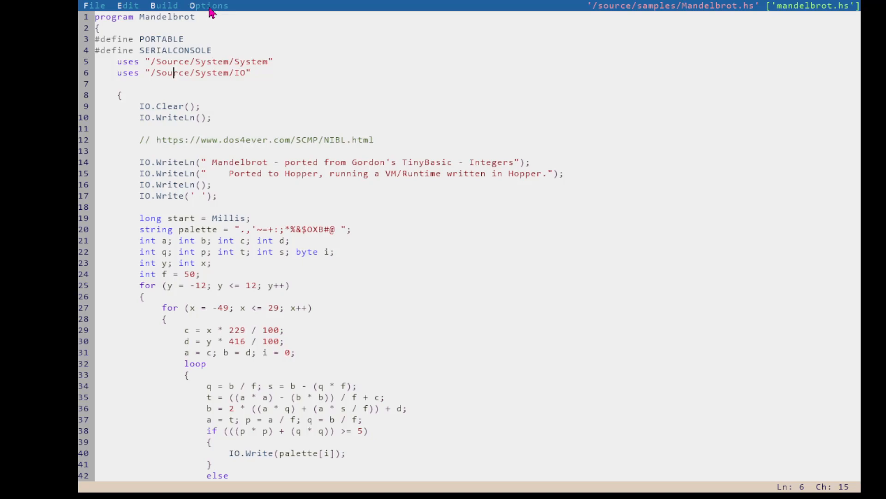
click(208, 6)
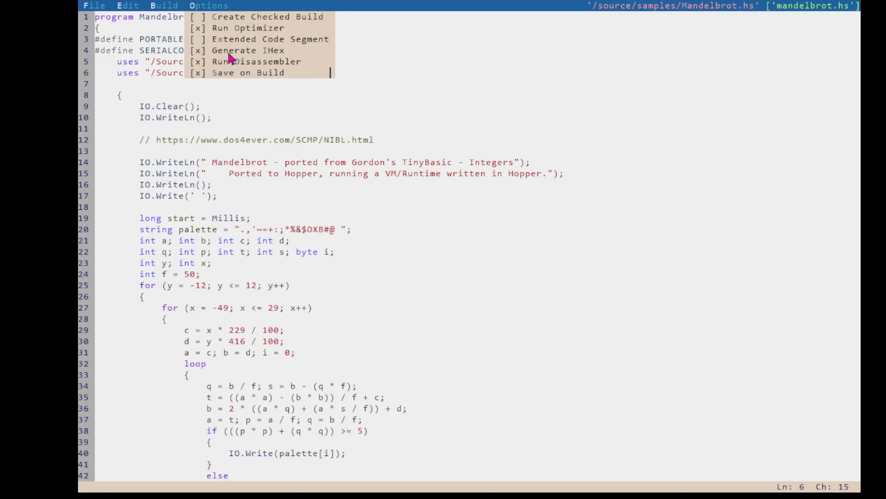
mouse_move(252, 60)
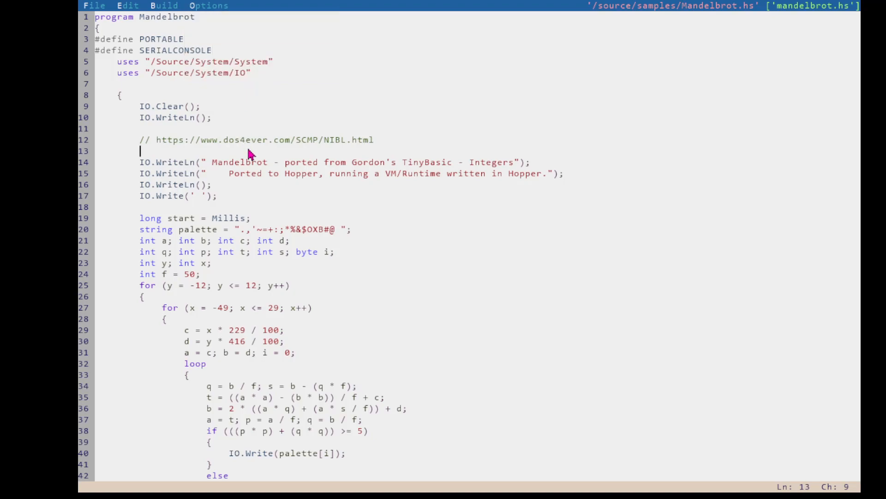
Confirm optimizer, IHex, disassembler and save-on-build are on, checked build off, and close Options
click(163, 5)
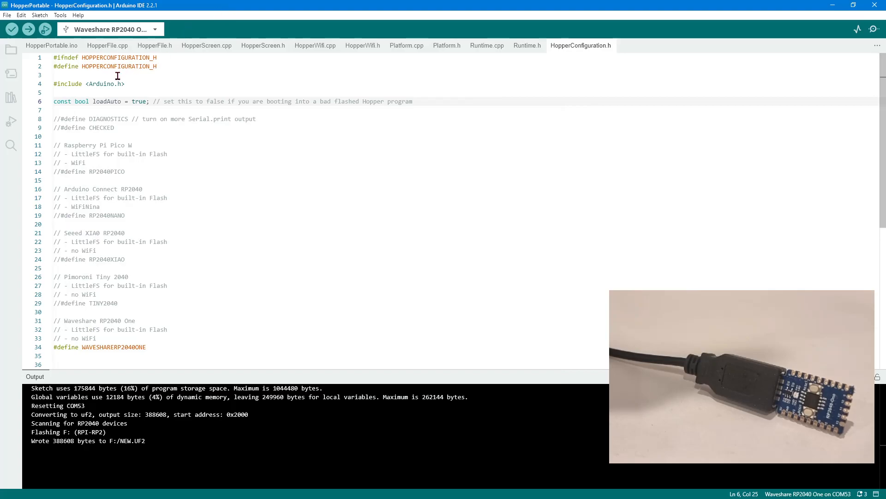
Verify Waveshare RP2040 One board, 4MB flash (1MB sketch, 3MB FS) and -Ofast optimisation
click(60, 14)
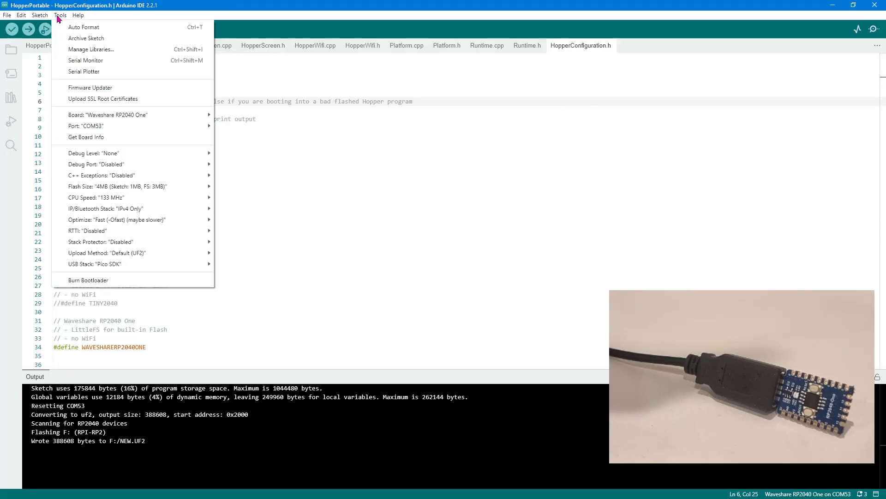
mouse_move(109, 115)
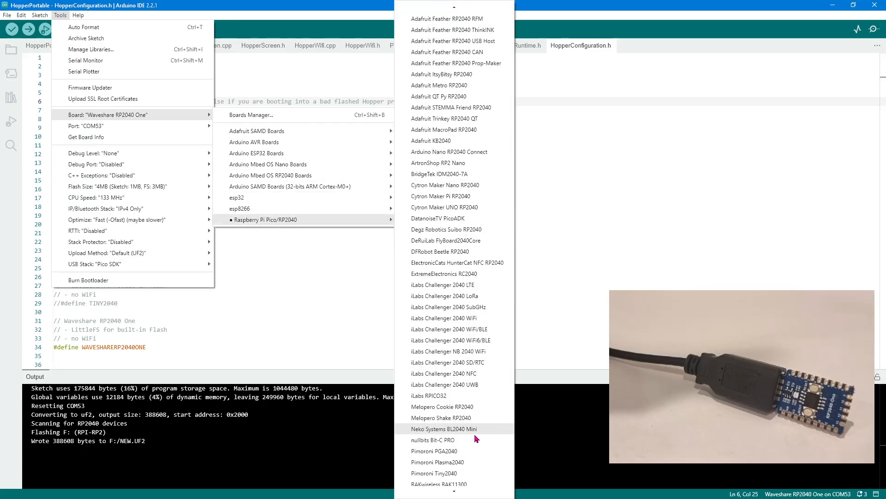
scroll(down, 3)
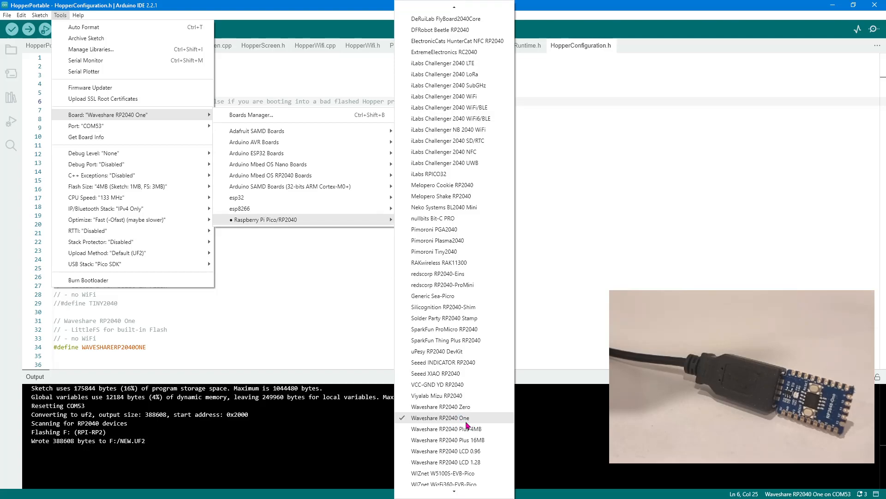
mouse_move(467, 425)
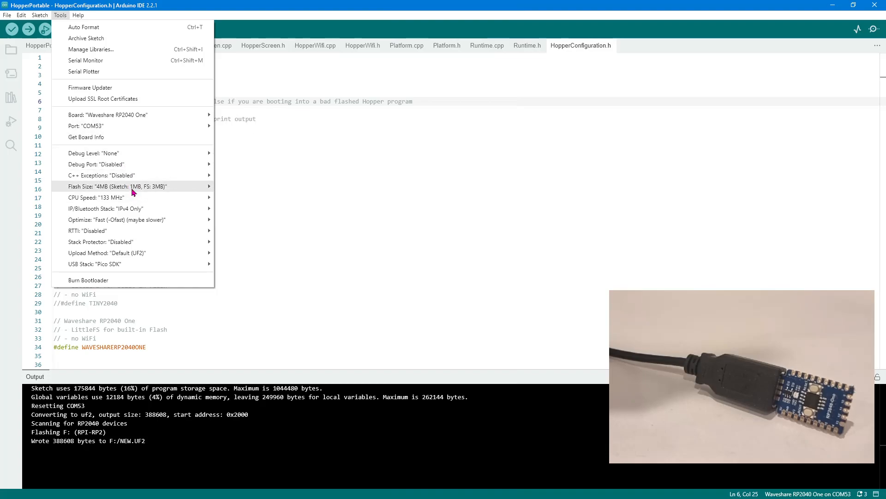
click(130, 186)
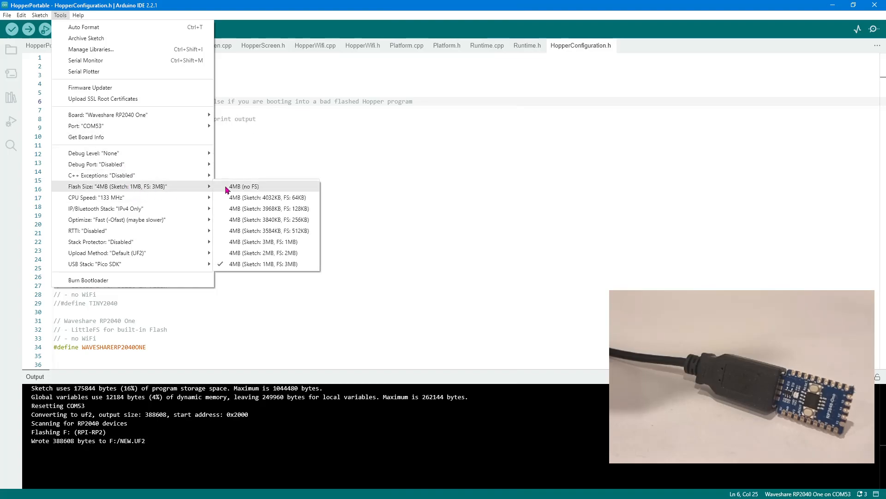
mouse_move(273, 193)
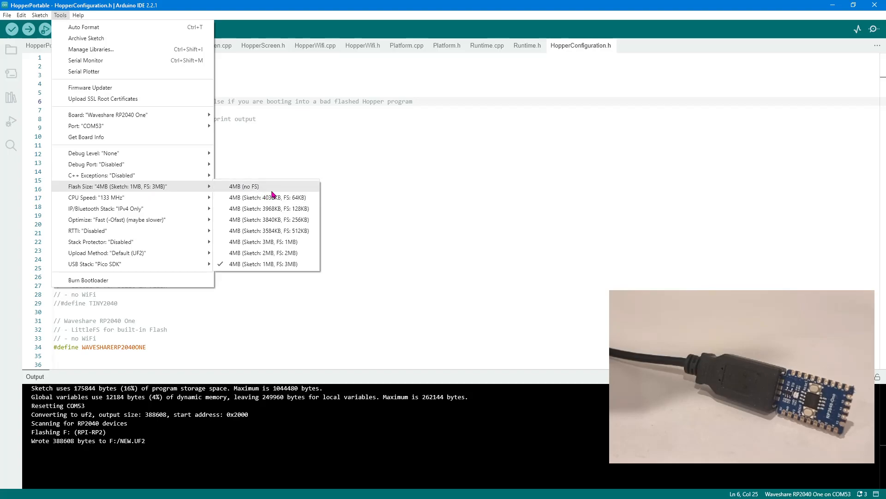
mouse_move(260, 190)
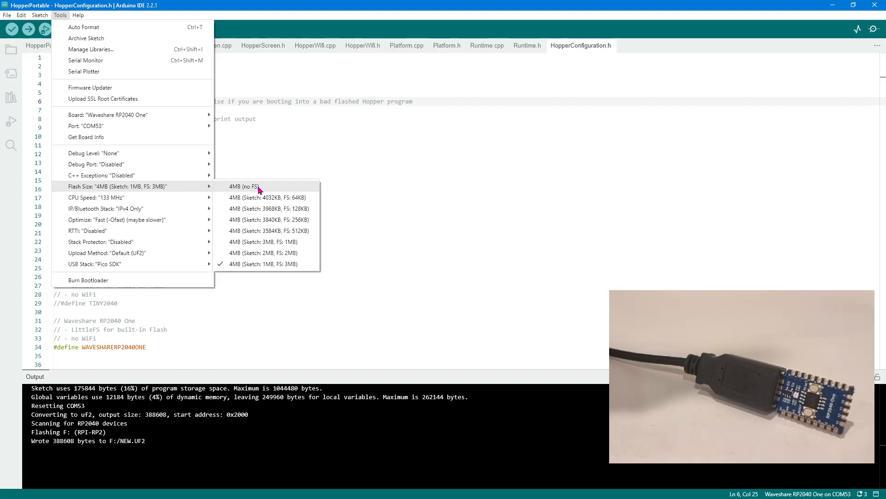
mouse_move(254, 241)
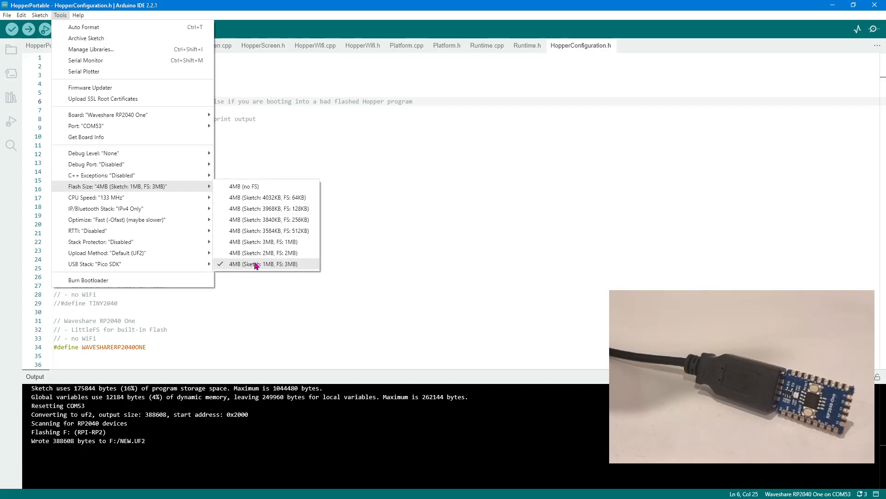
mouse_move(285, 272)
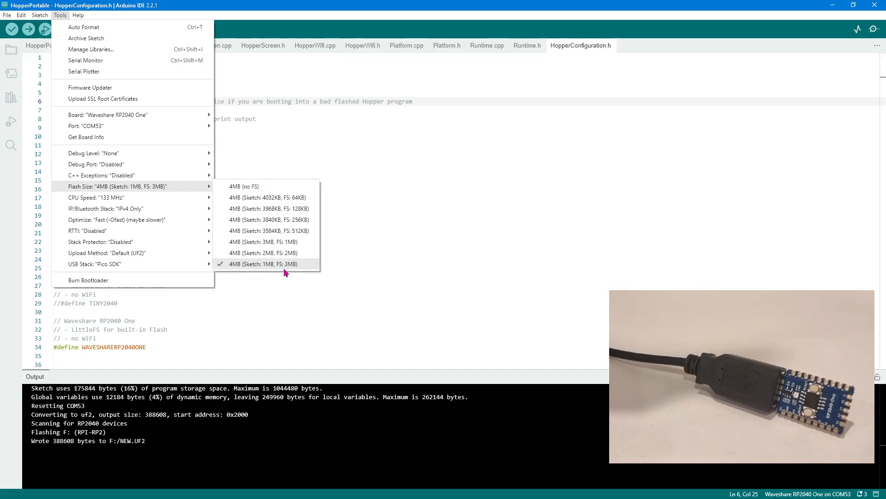
mouse_move(298, 269)
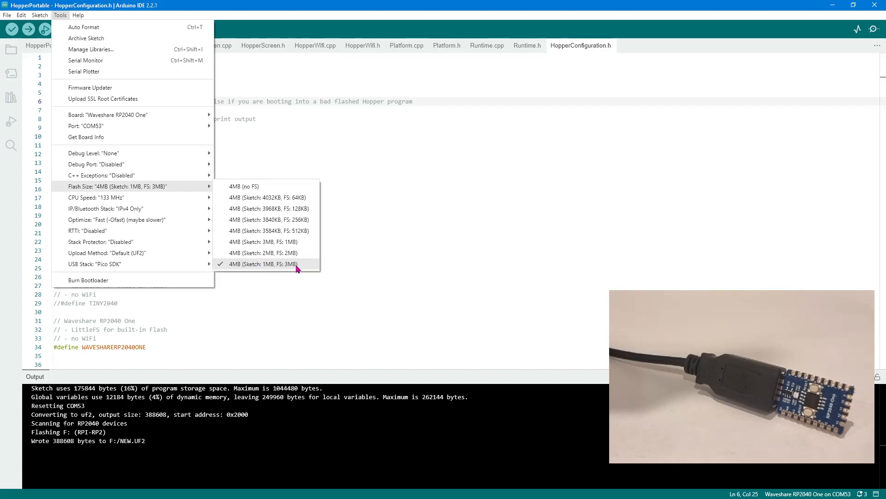
mouse_move(290, 267)
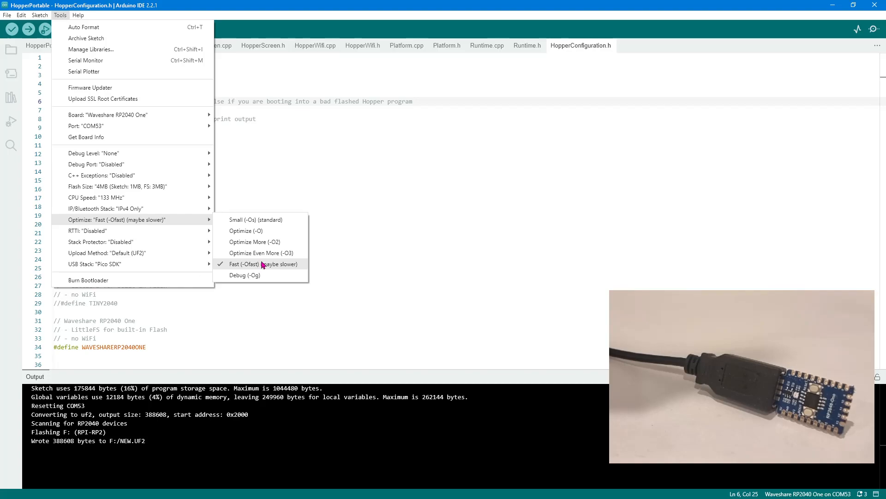
mouse_move(284, 269)
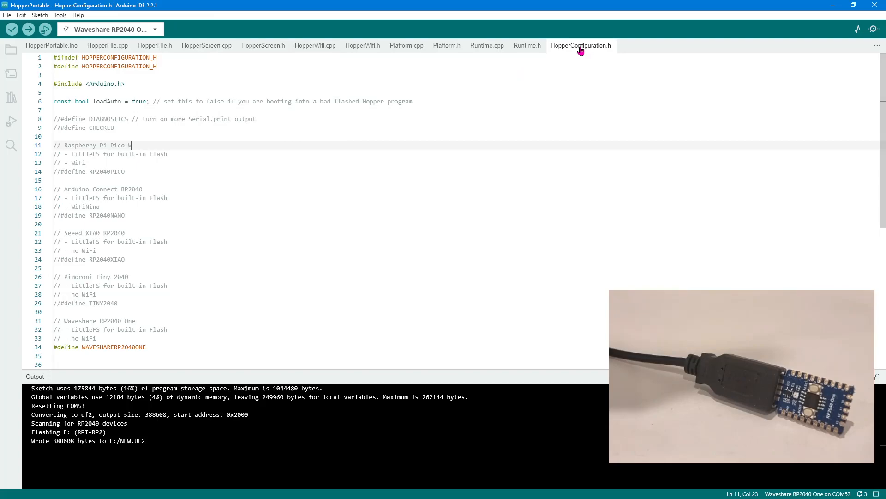
mouse_move(581, 45)
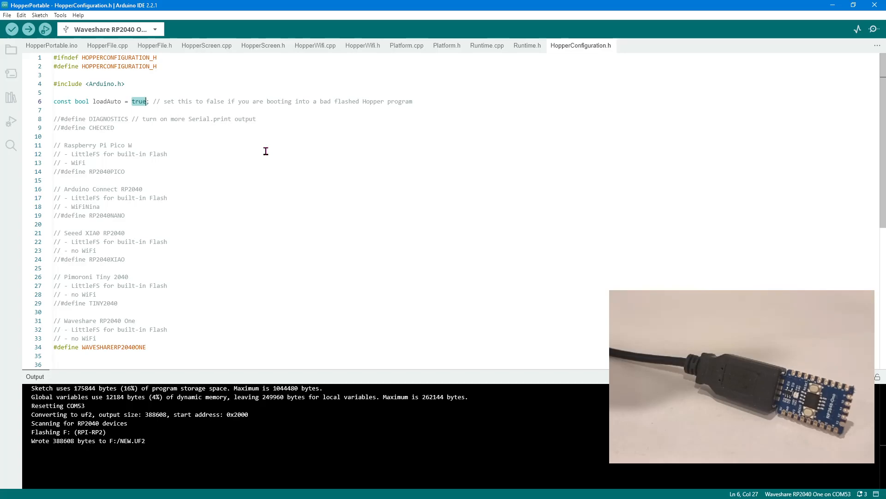
mouse_move(142, 113)
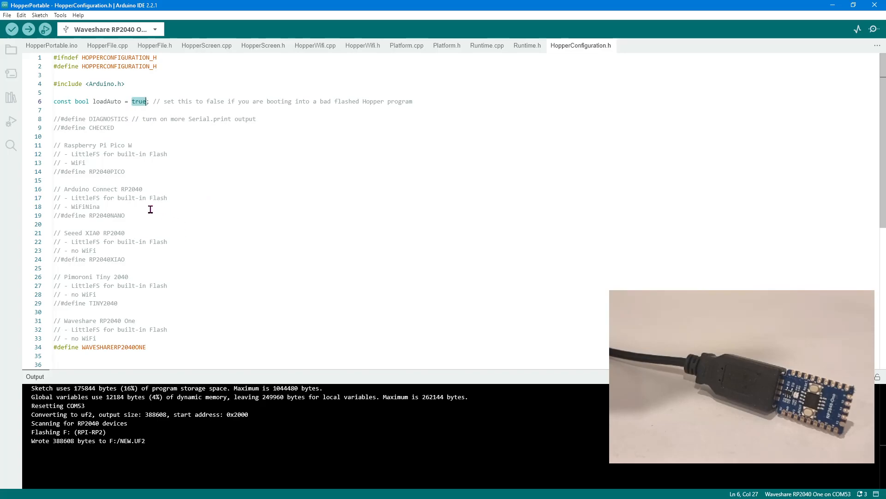
click(104, 171)
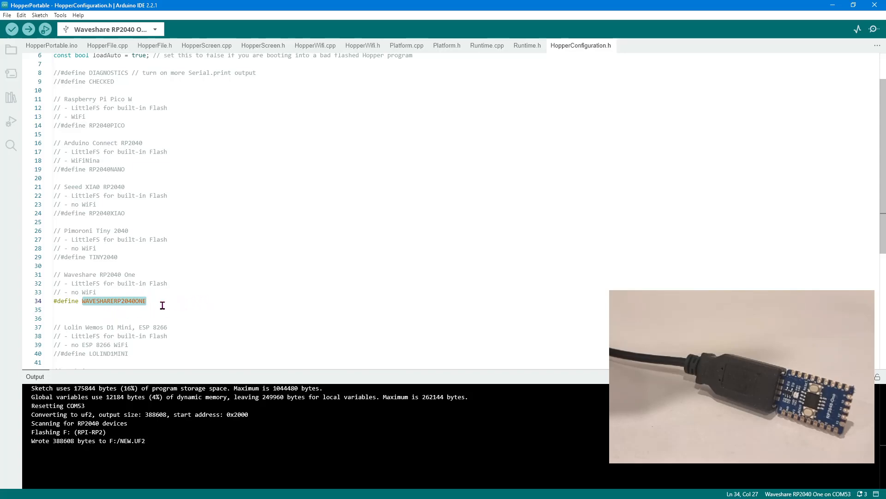
mouse_move(241, 306)
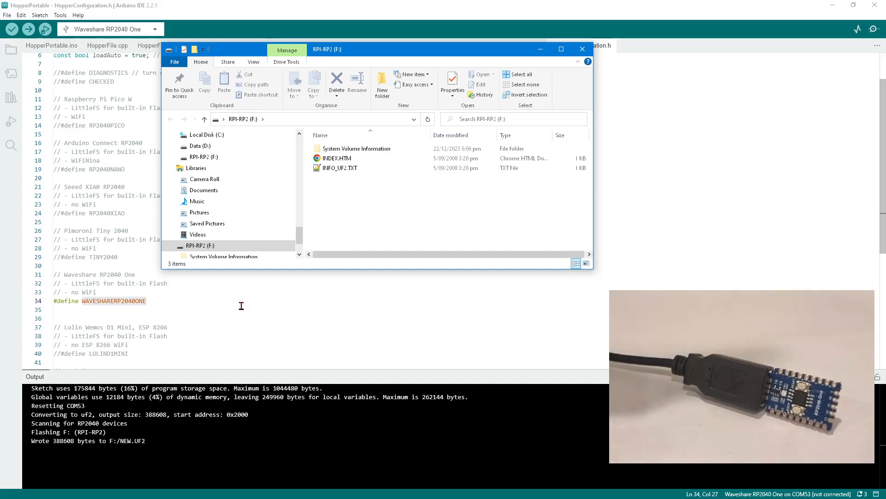
Upload the HopperPortable sketch to the RP2040 mounted as RPI-RP2 (F:)
click(341, 168)
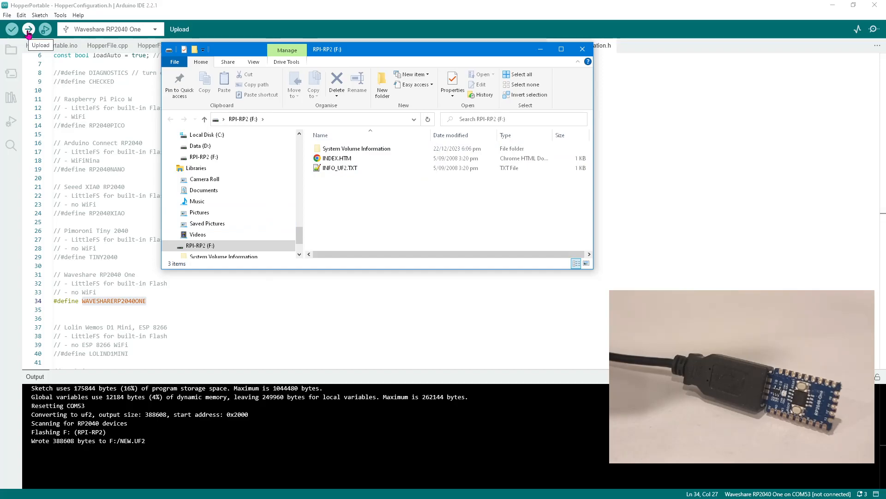
click(27, 29)
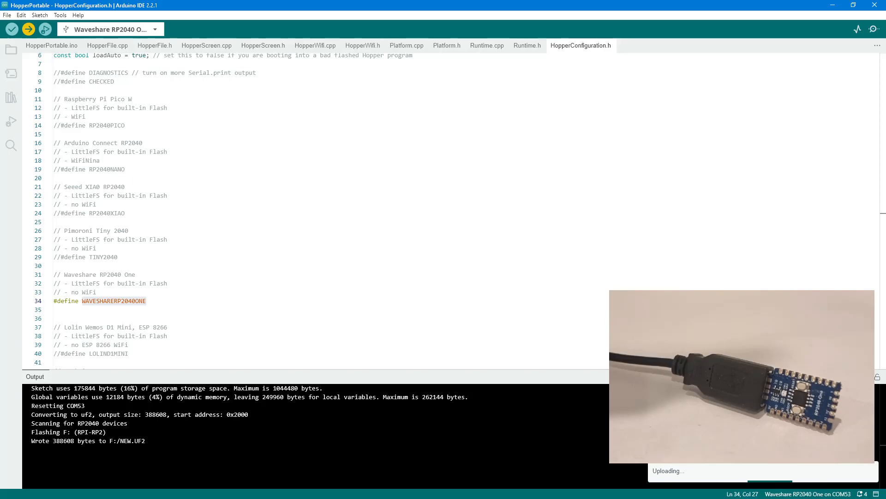
mouse_move(101, 164)
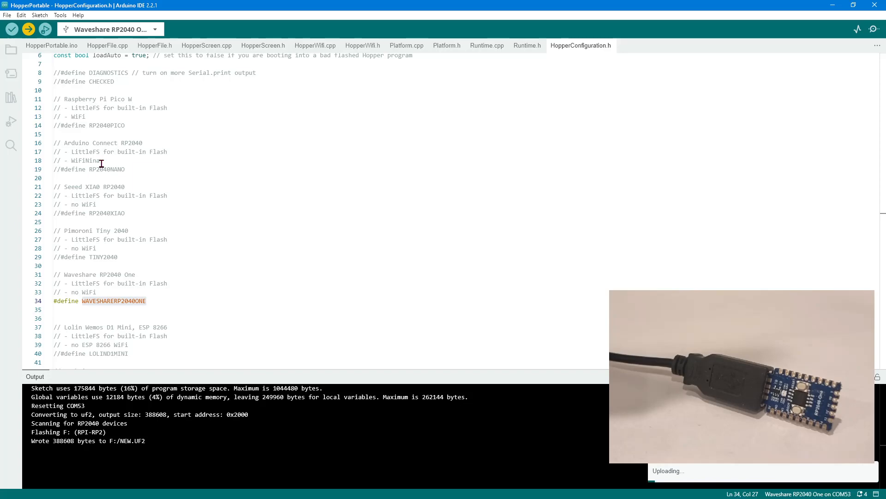
After 'Done uploading', bring up the Tools menu listing Serial Monitor
click(60, 15)
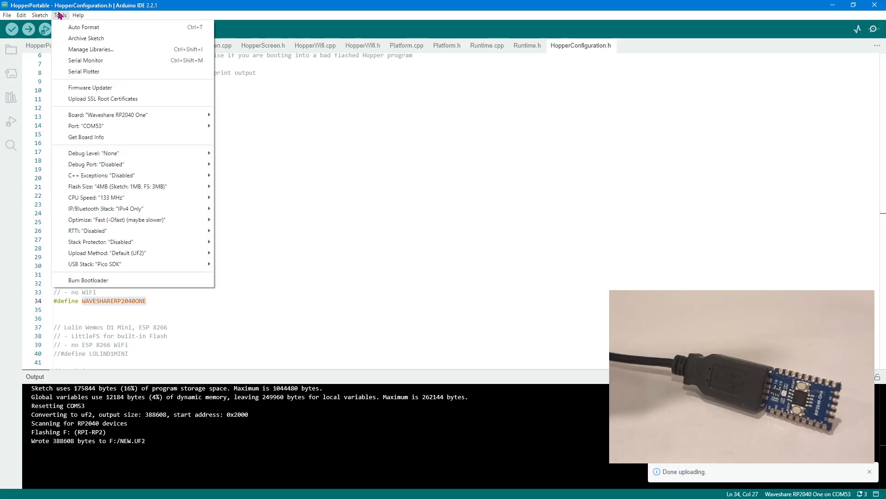
mouse_move(85, 60)
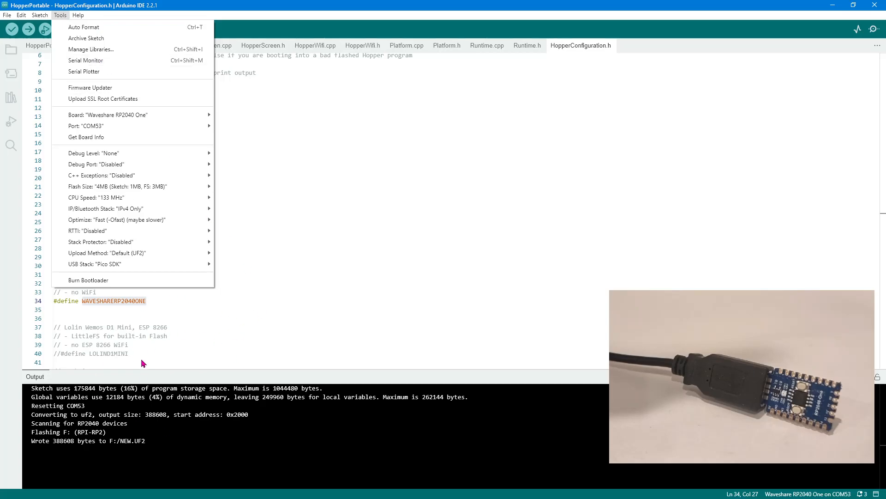
mouse_move(85, 60)
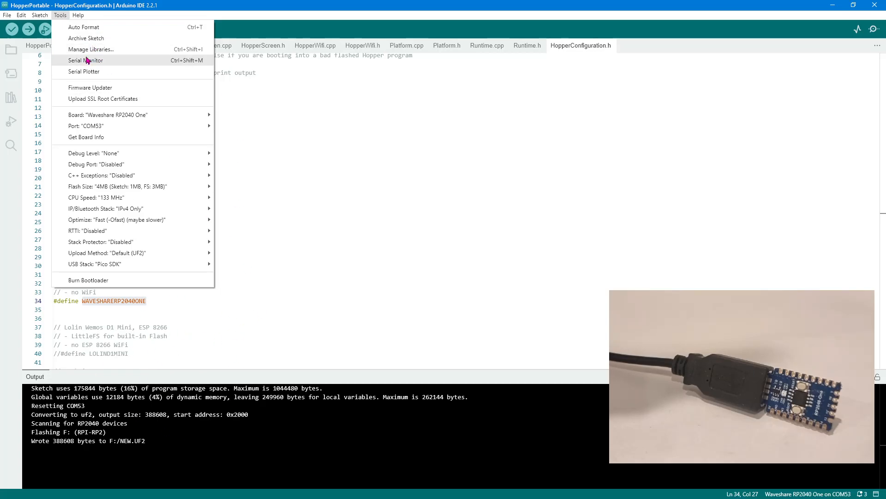
mouse_move(86, 61)
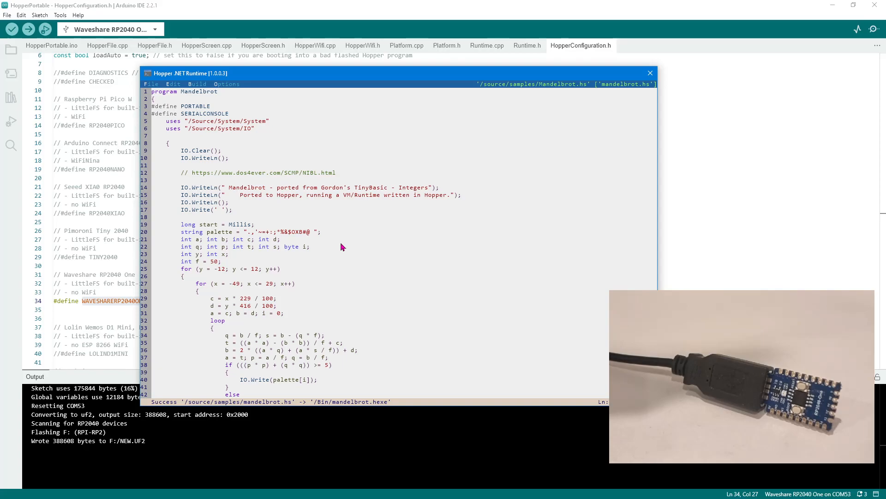
Open the Build menu for mandelbrot.hs in the Hopper .NET Runtime editor
click(198, 84)
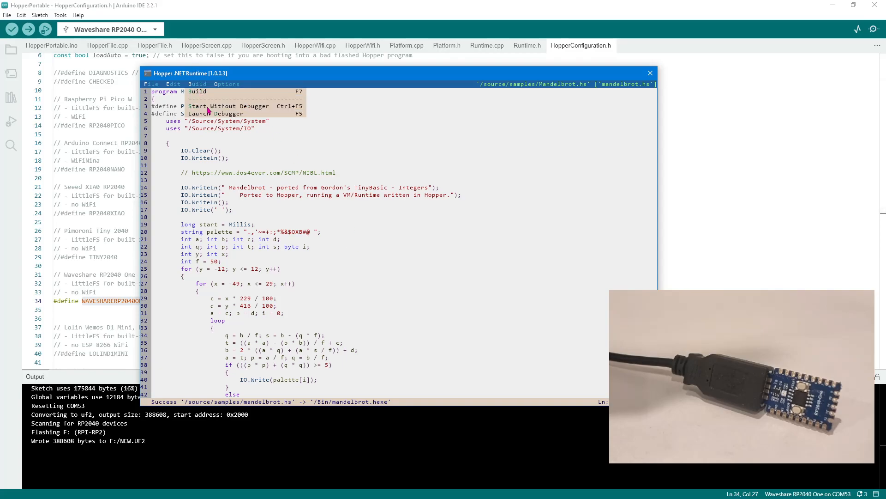
mouse_move(227, 237)
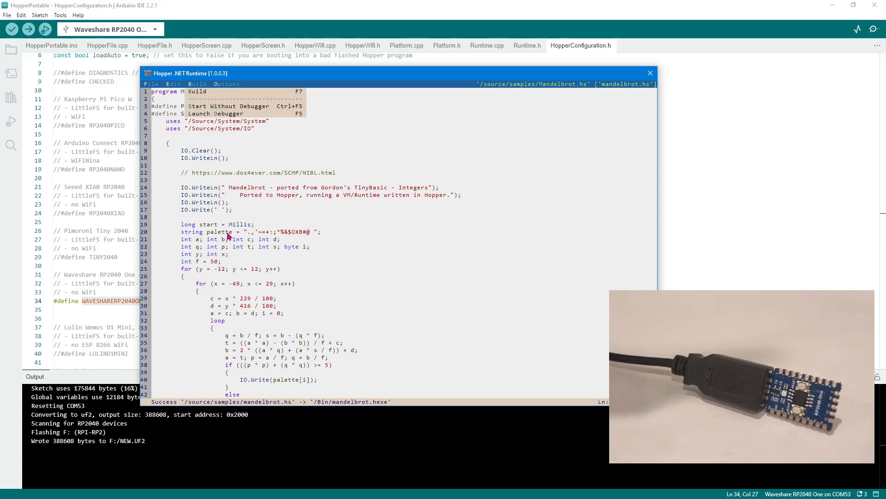
mouse_move(237, 131)
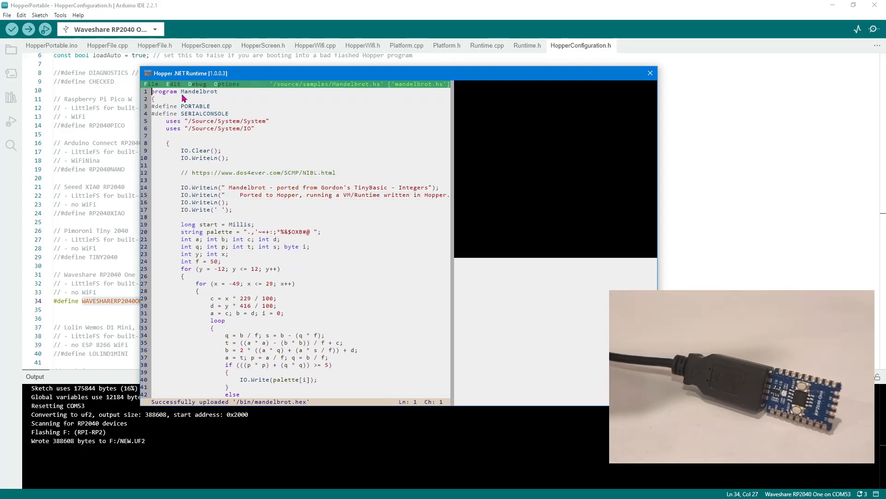
mouse_move(323, 270)
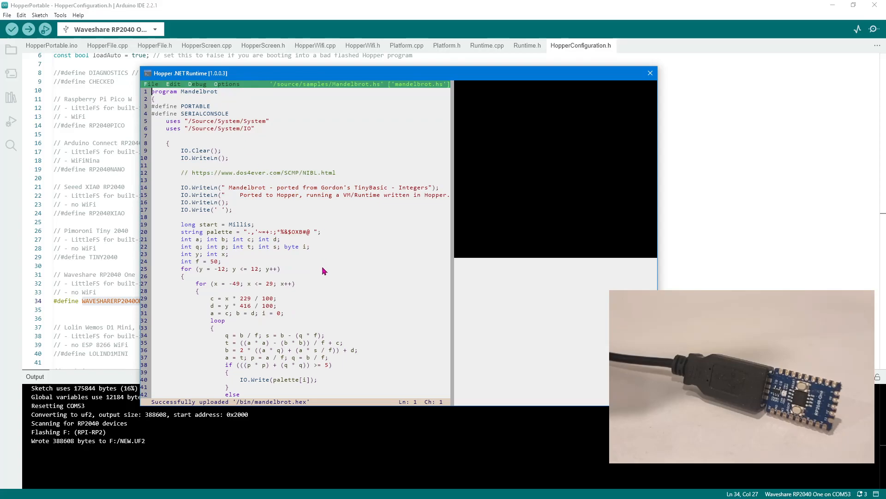
mouse_move(262, 412)
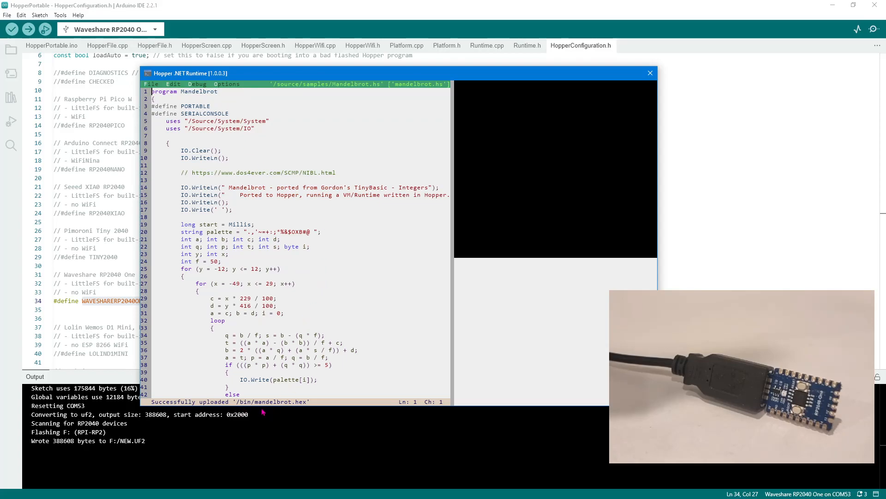
mouse_move(268, 407)
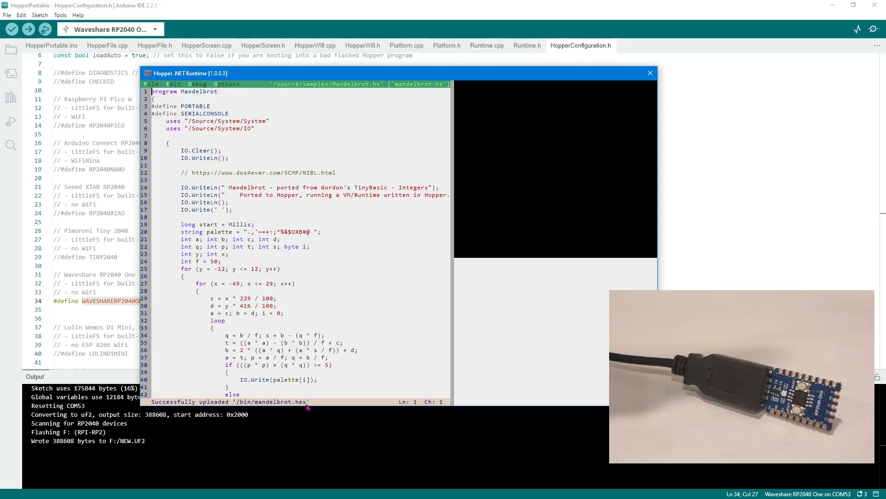
mouse_move(388, 261)
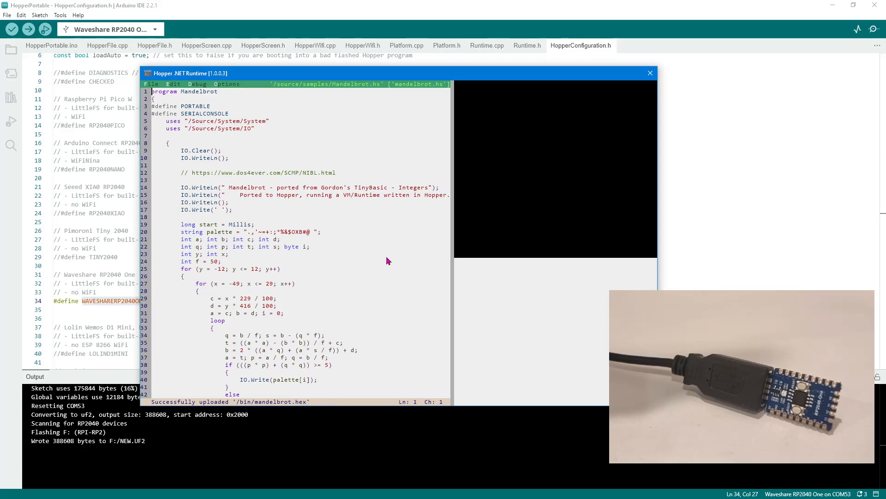
mouse_move(390, 299)
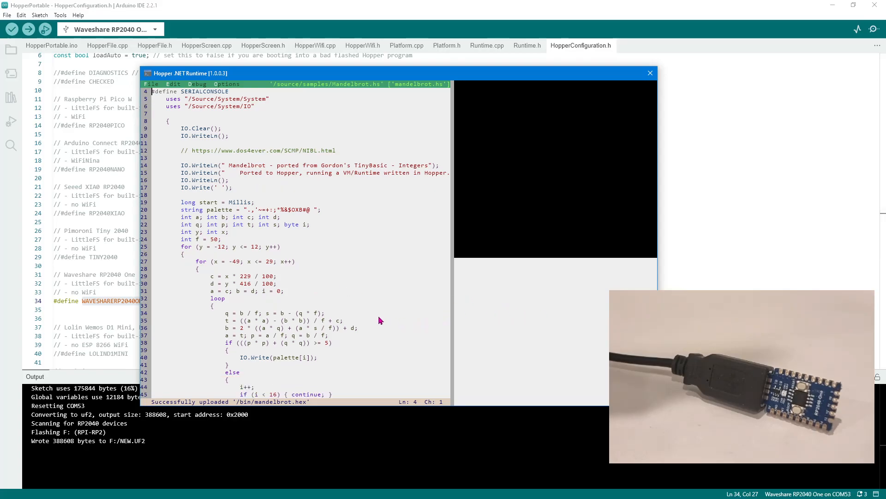
Launch the debugger on mandelbrot.hs, inspect main's locals after error 0x0a, and rerun
scroll(down, 3)
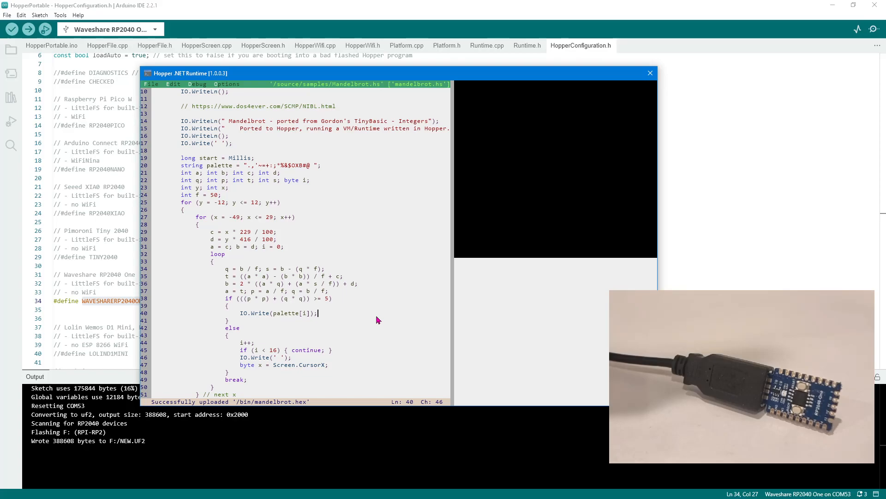
mouse_move(527, 194)
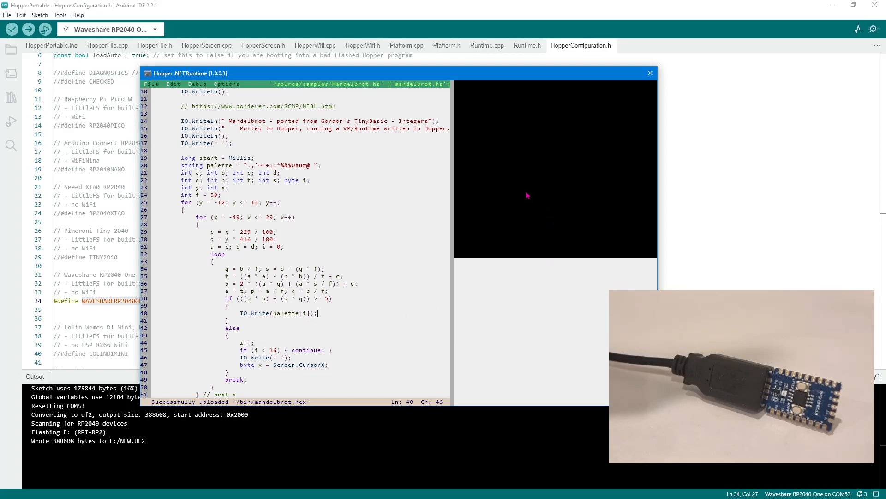
mouse_move(571, 163)
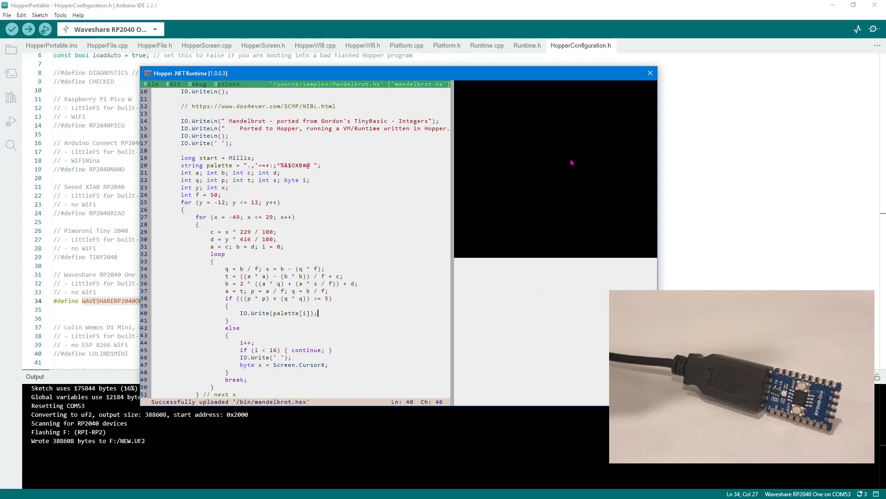
click(353, 283)
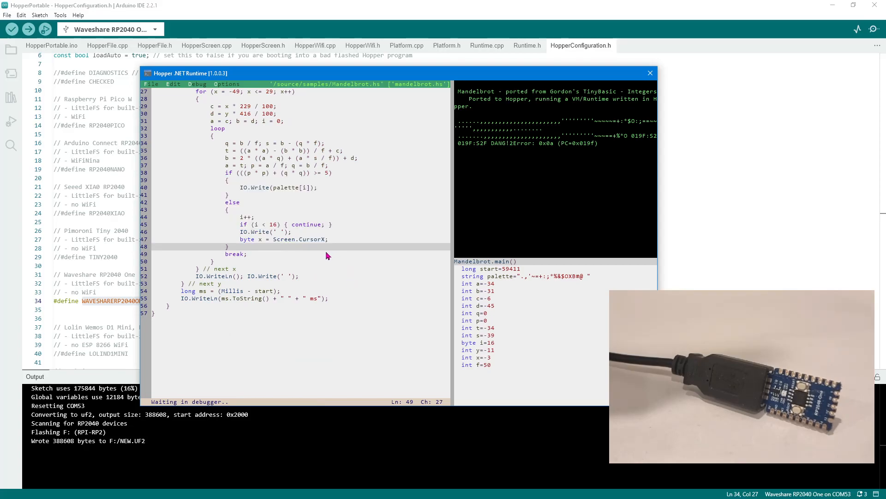
mouse_move(371, 321)
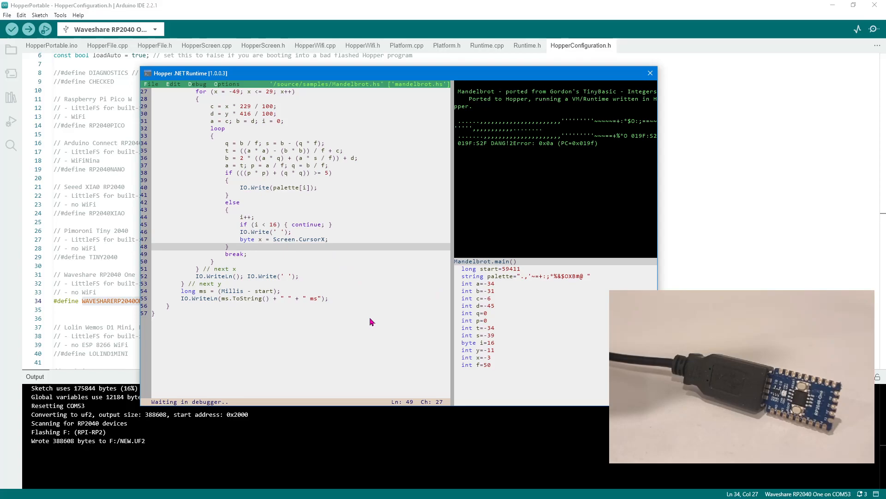
mouse_move(236, 134)
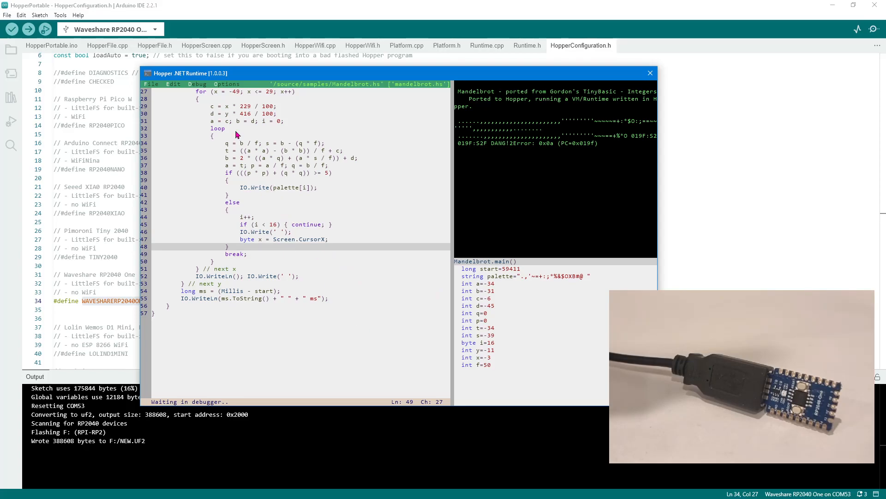
click(198, 83)
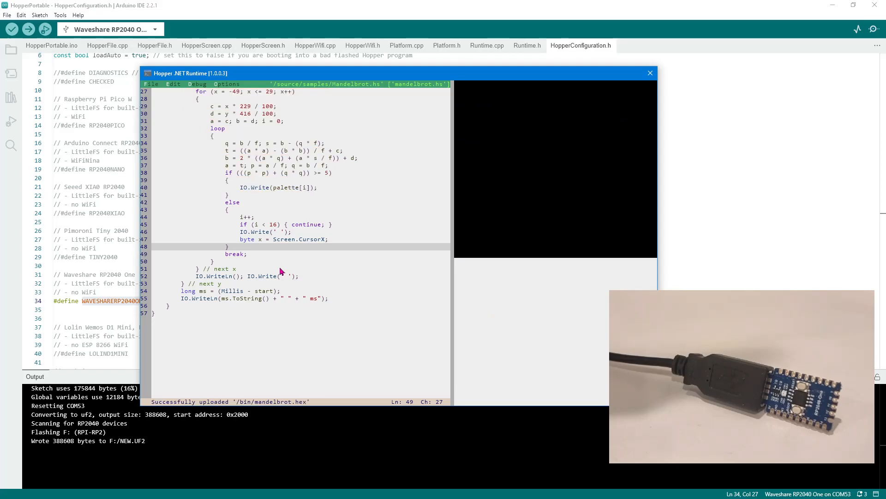
mouse_move(212, 290)
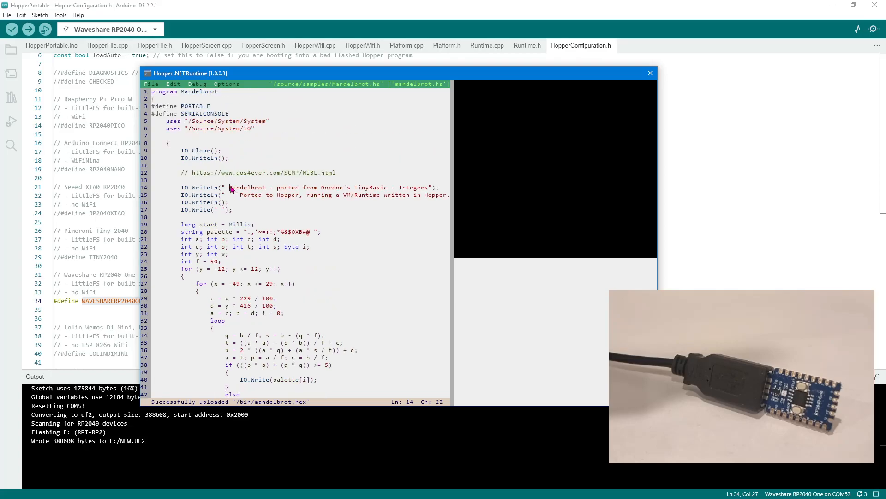
scroll(down, 3)
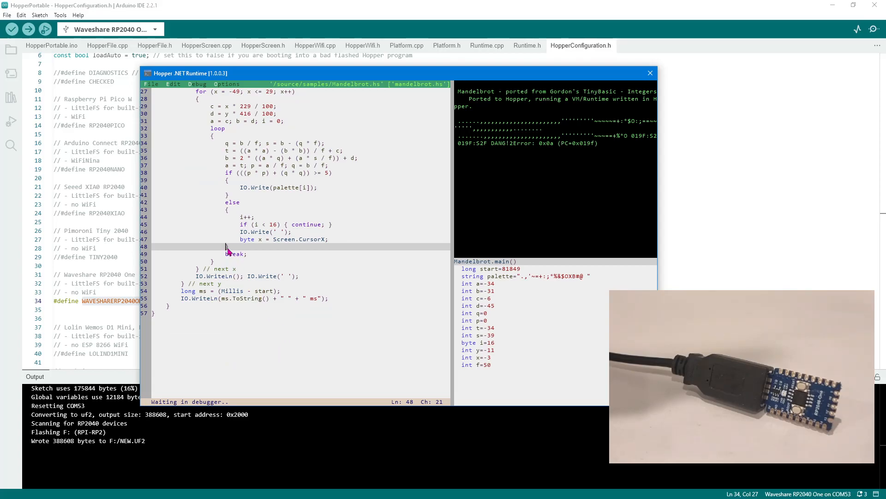
mouse_move(519, 240)
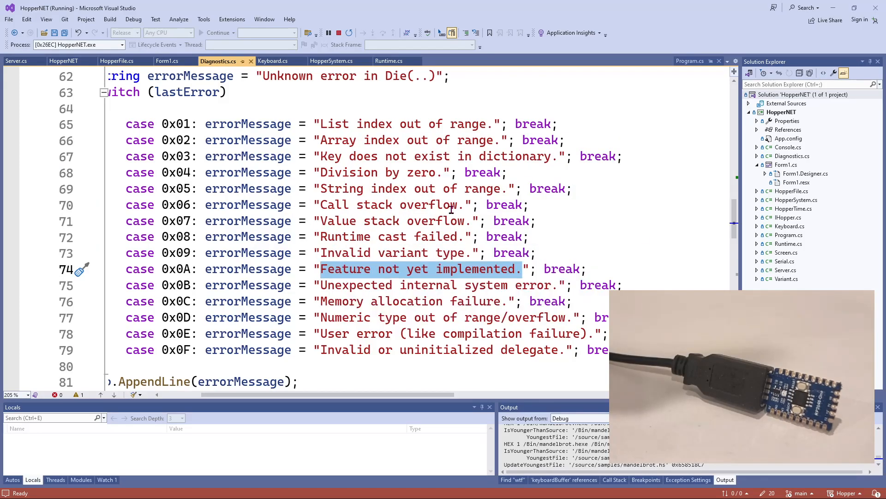
mouse_move(591, 204)
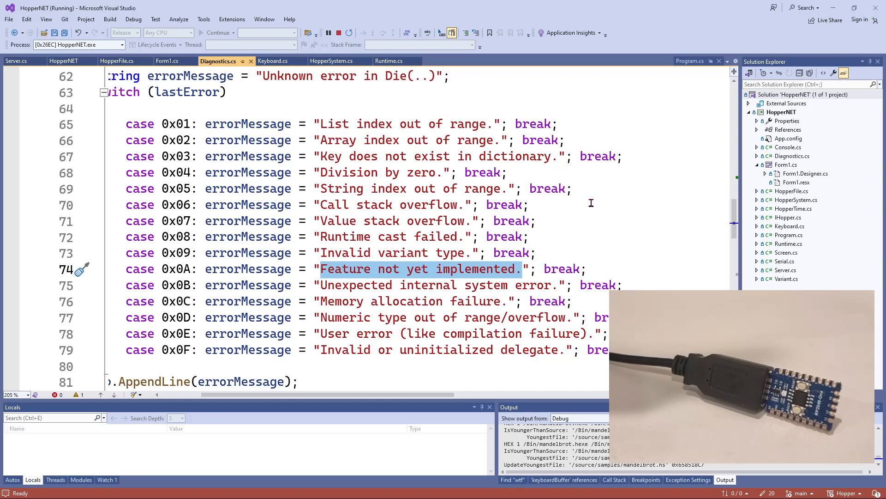
mouse_move(171, 270)
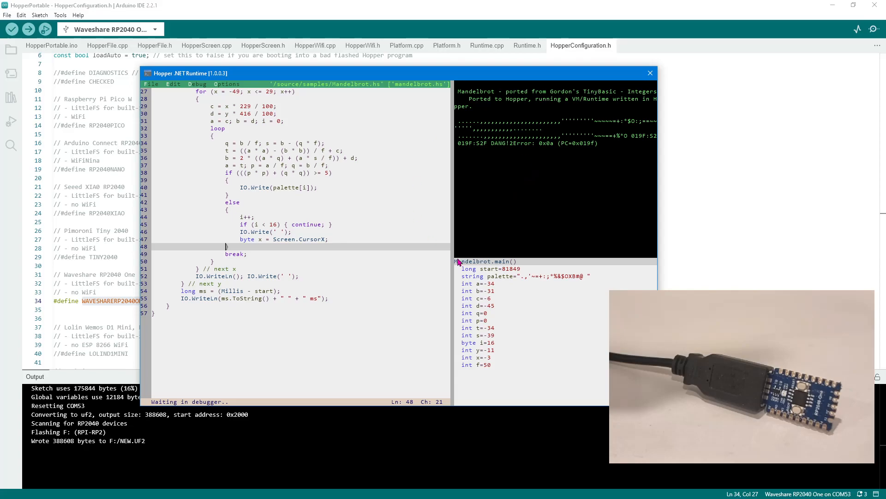
mouse_move(604, 166)
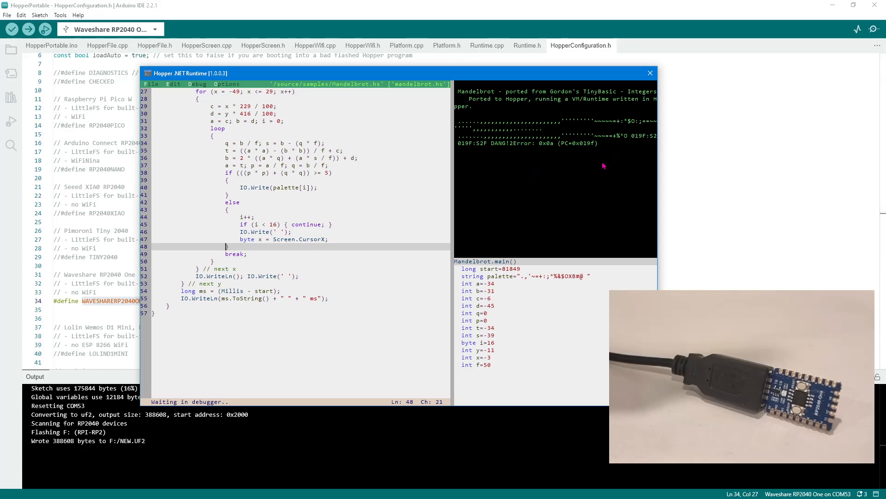
mouse_move(594, 166)
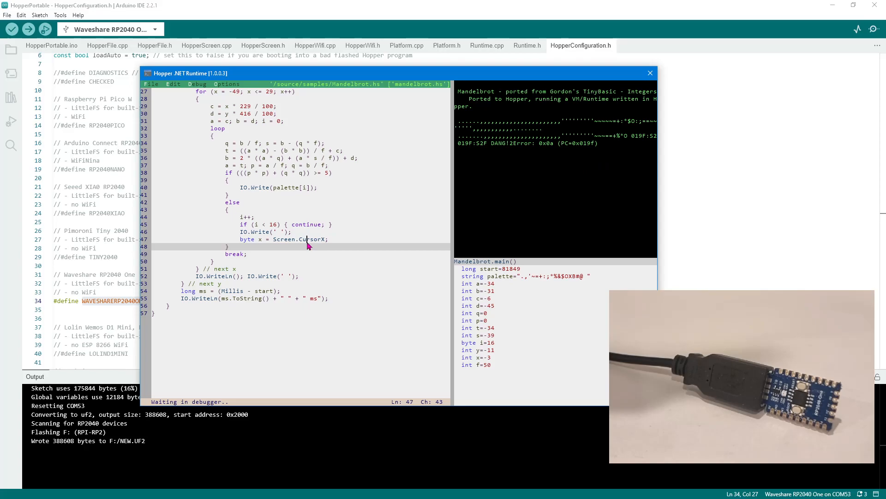
mouse_move(281, 220)
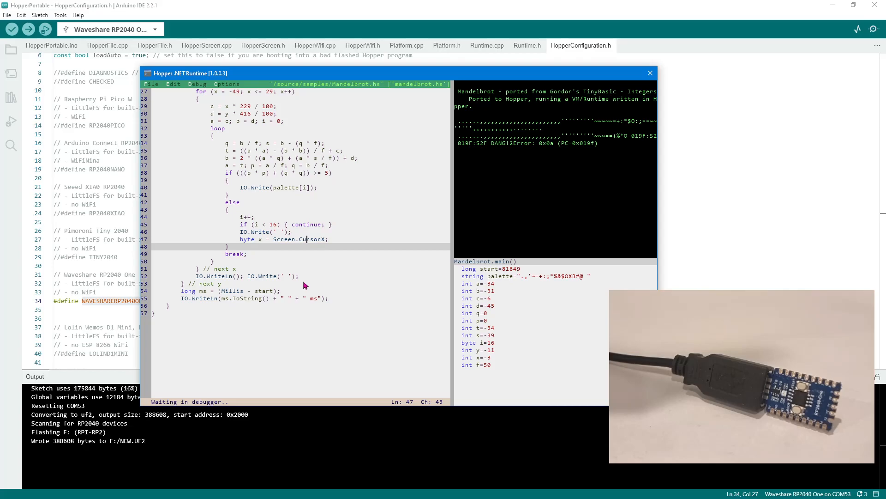
click(302, 283)
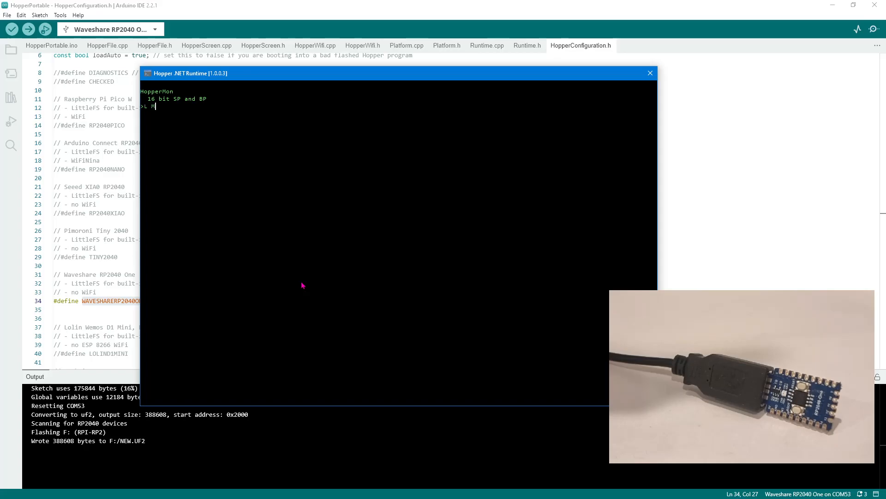
Run MANDELBROT in Hopper Monitor until error 0x0a at PC 0x019F shows disassembly
text(ANDELBROT)
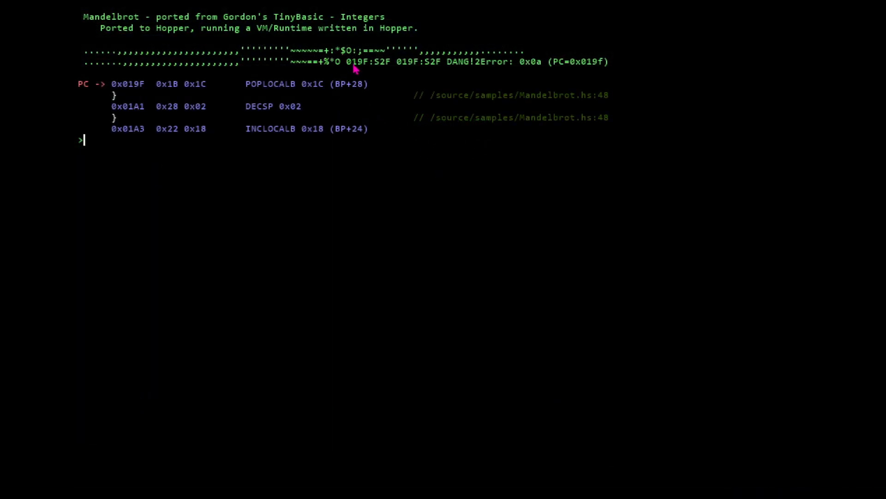
mouse_move(376, 69)
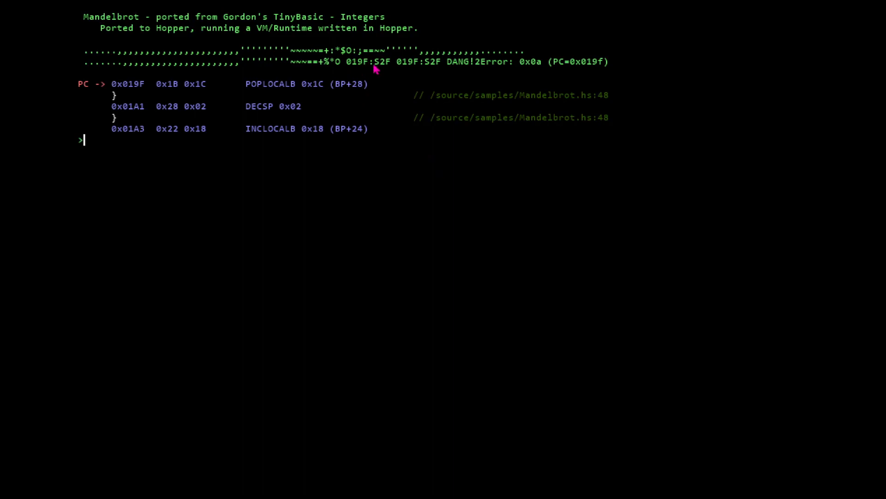
mouse_move(393, 69)
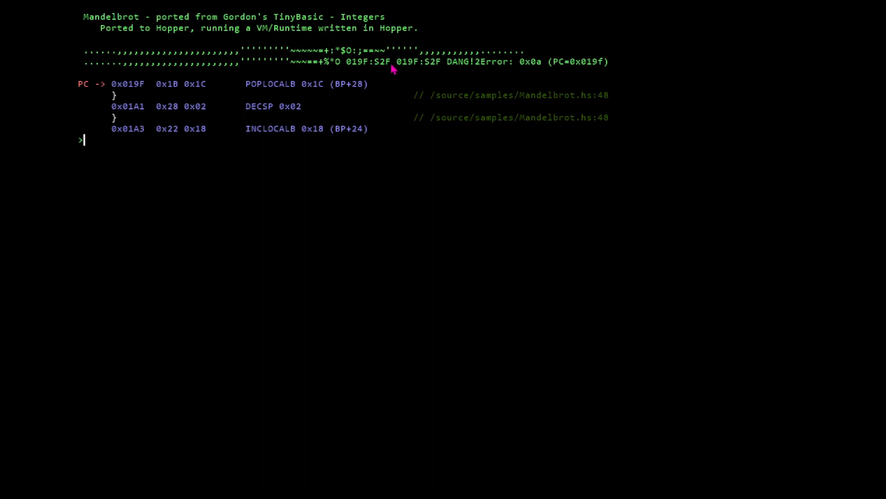
mouse_move(443, 71)
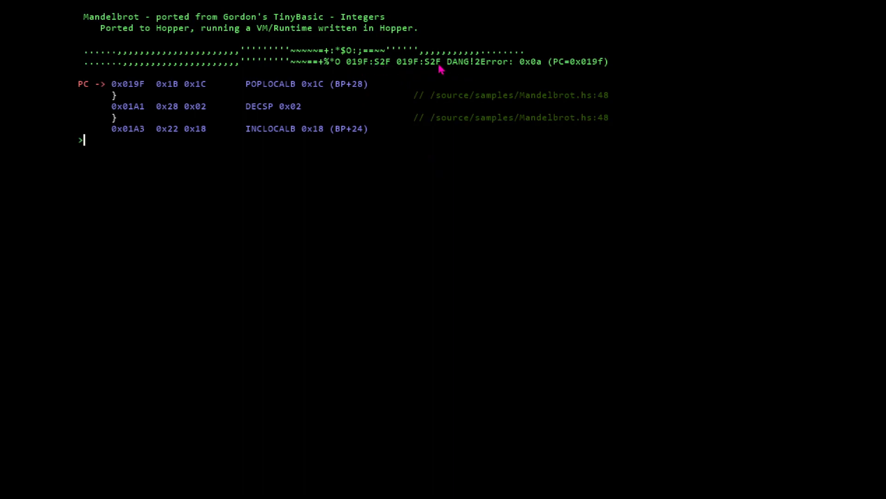
mouse_move(554, 66)
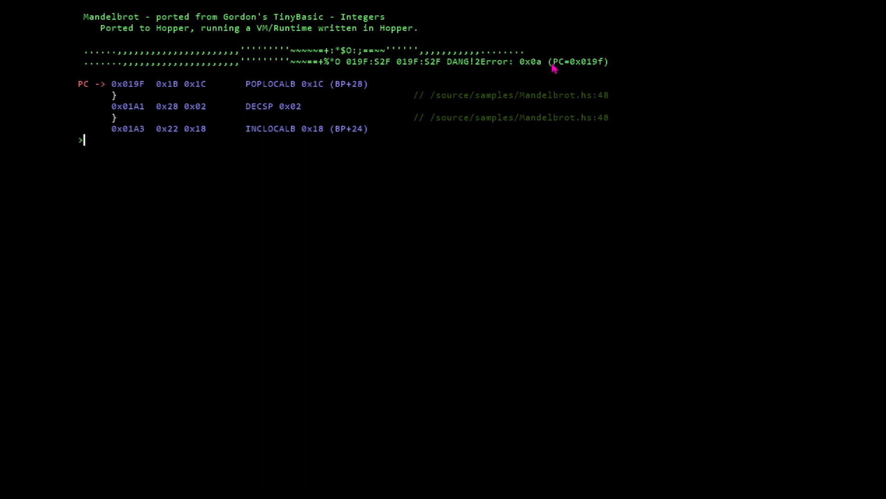
mouse_move(455, 78)
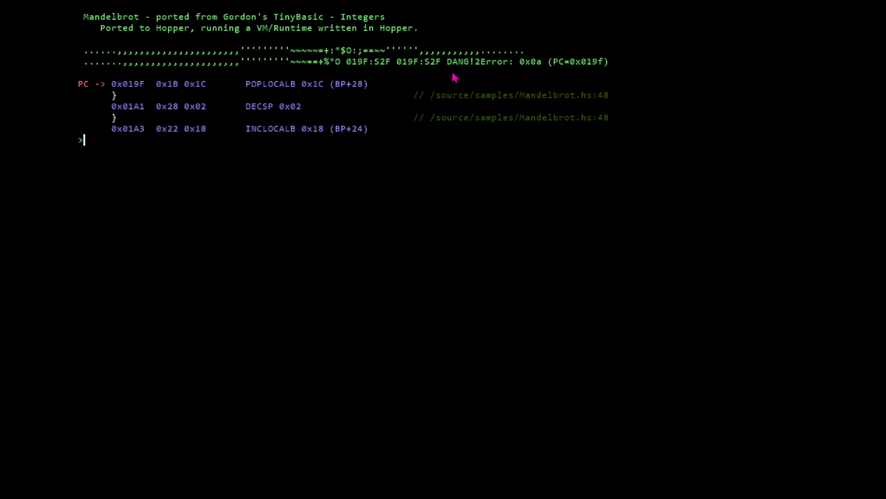
mouse_move(436, 67)
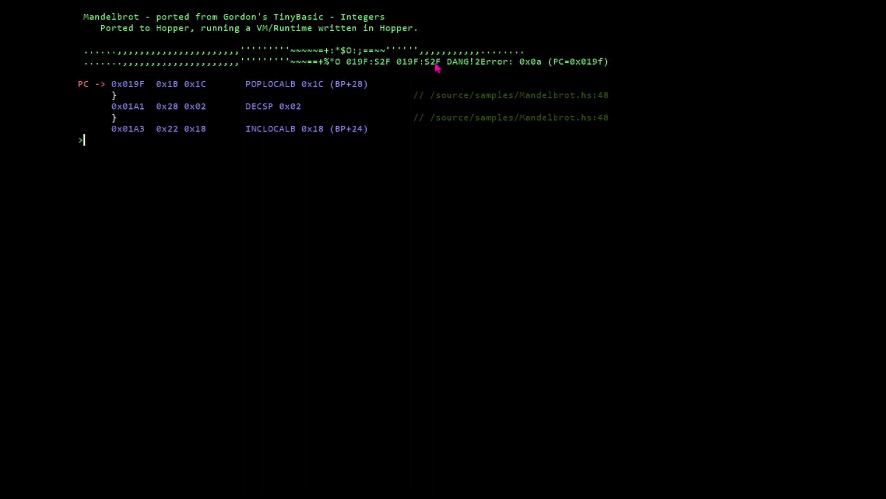
mouse_move(331, 232)
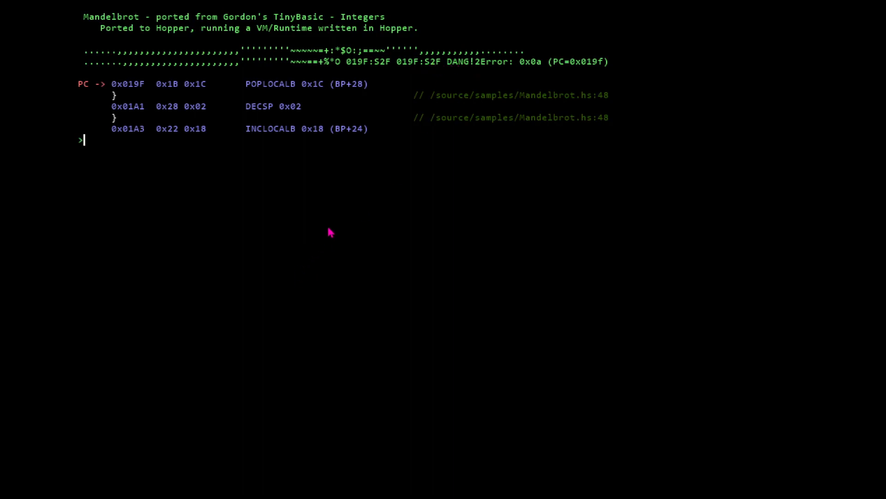
mouse_move(418, 70)
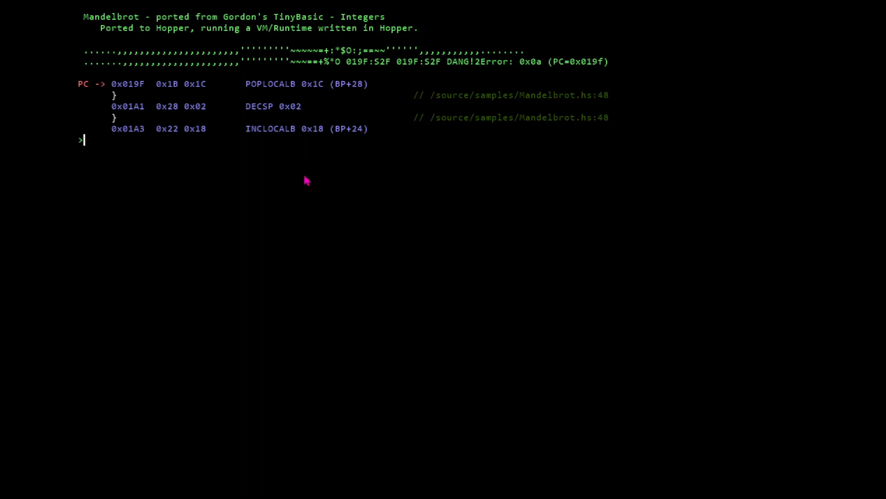
Quit the debugger with Q and display the /debug/mandelbrot.hasm listing
text(Q)
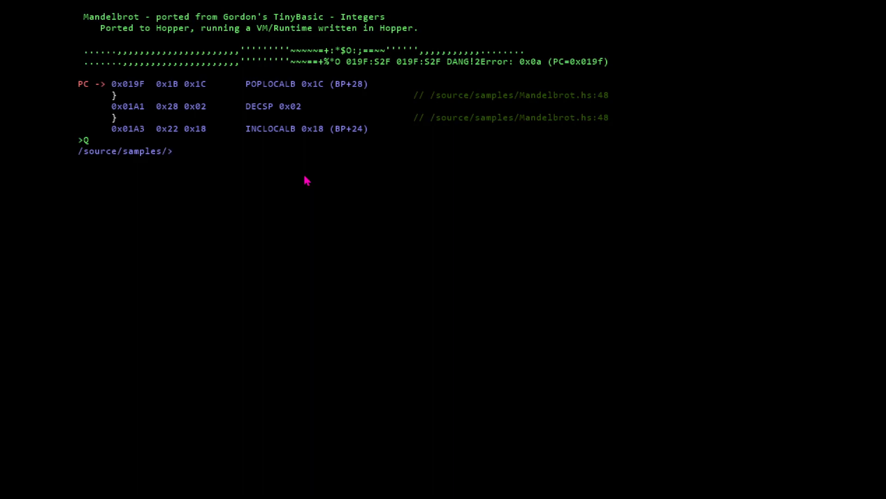
text(show /)
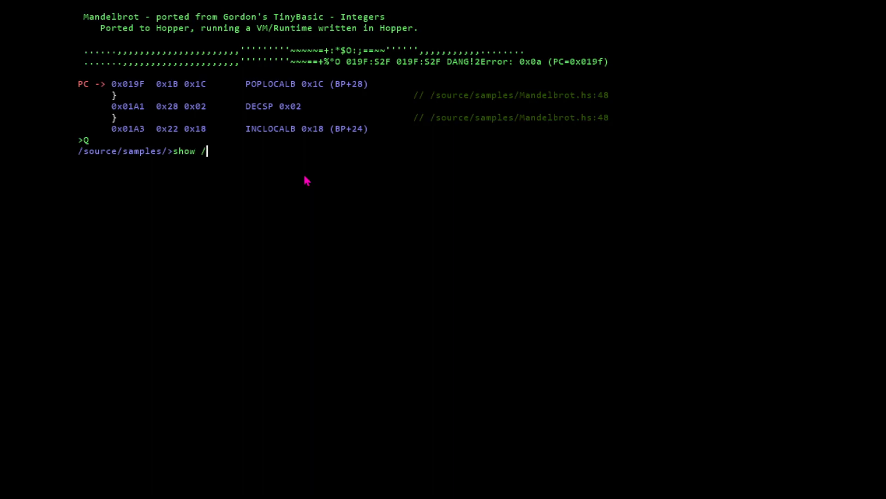
text(debug/)
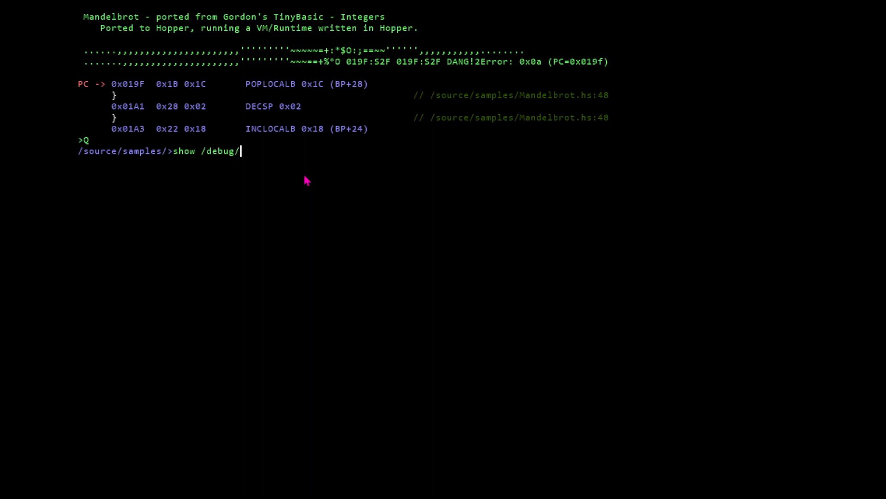
text(mandel)
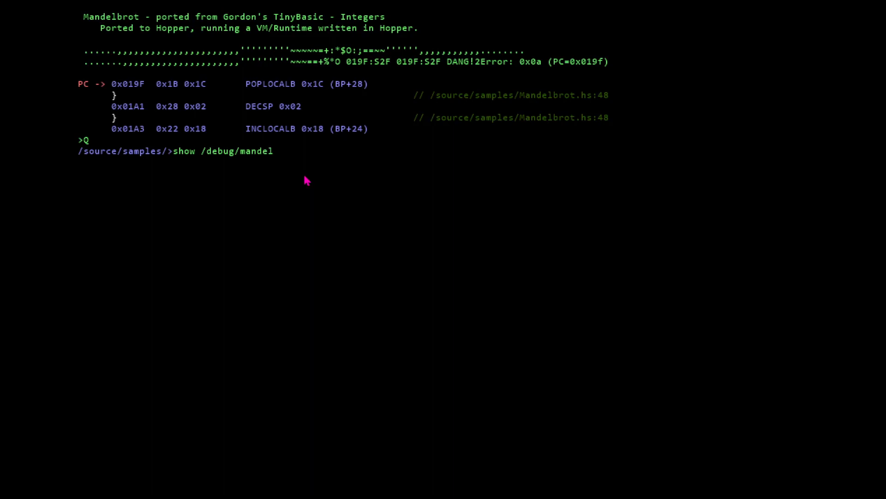
text(brot.hasm -m)
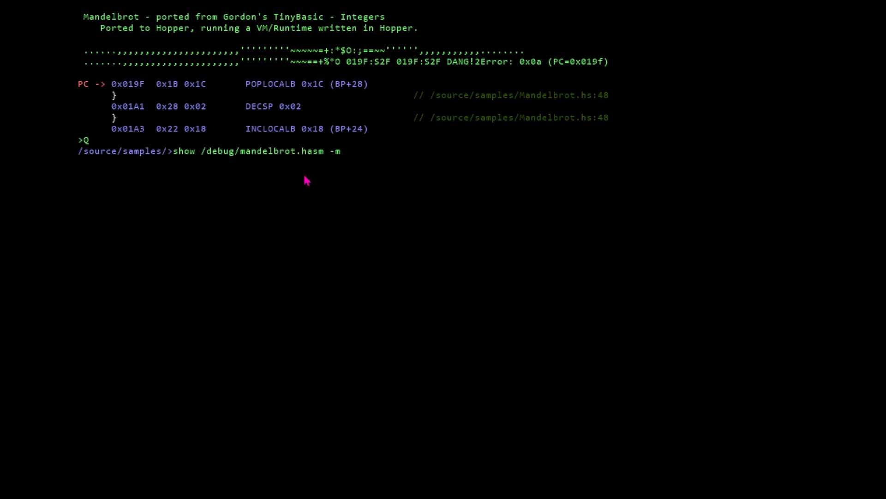
key(Return)
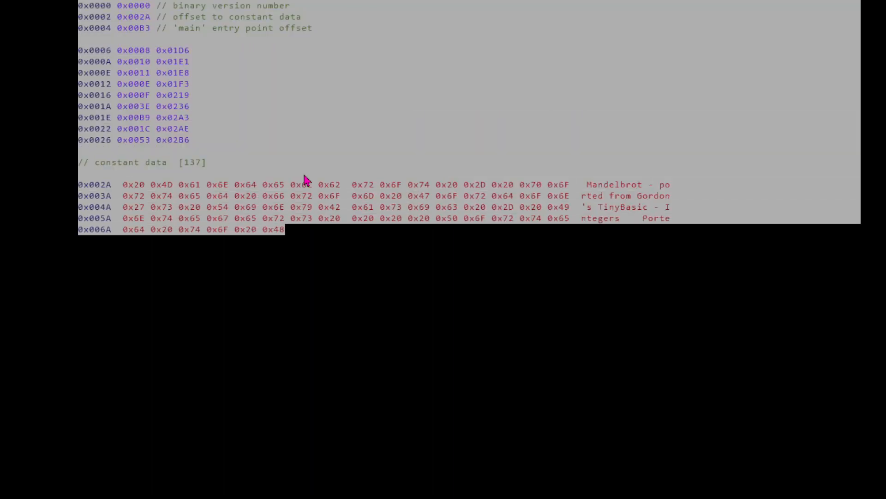
Scroll the listing to SYSCALL0 0x2F at 0x019D, then run mandelbrot again
scroll(down, 3)
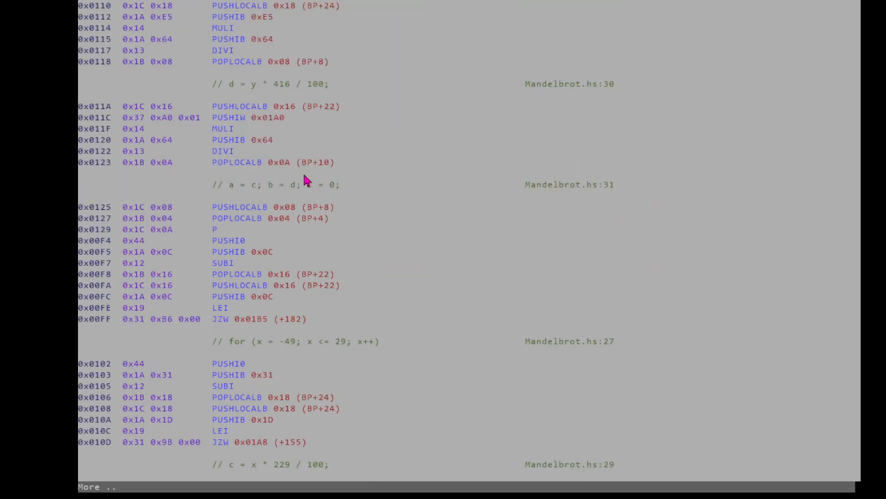
scroll(down, 3)
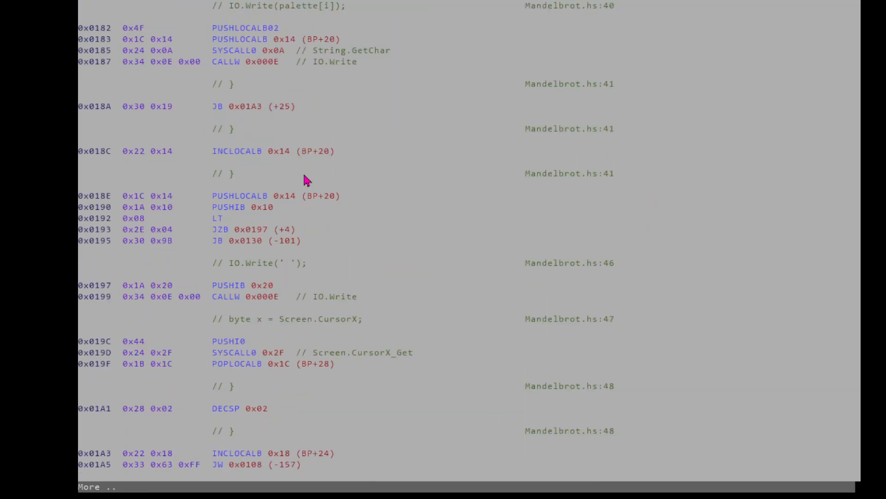
mouse_move(115, 311)
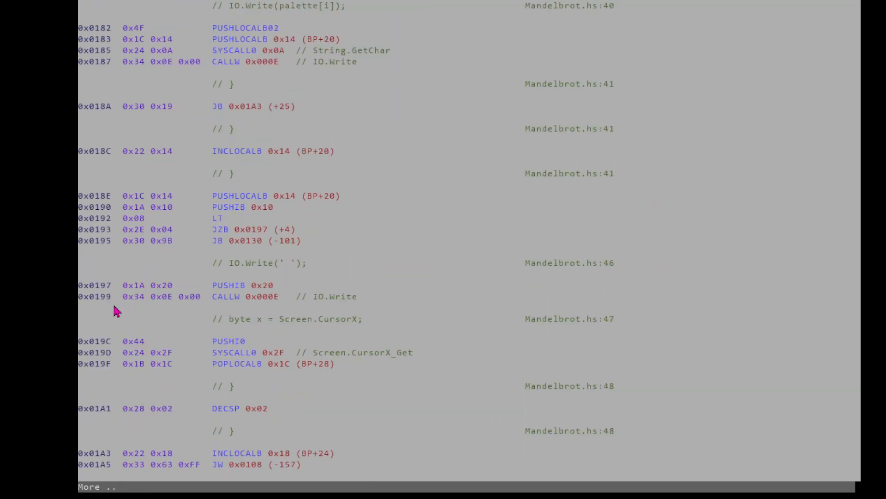
mouse_move(104, 367)
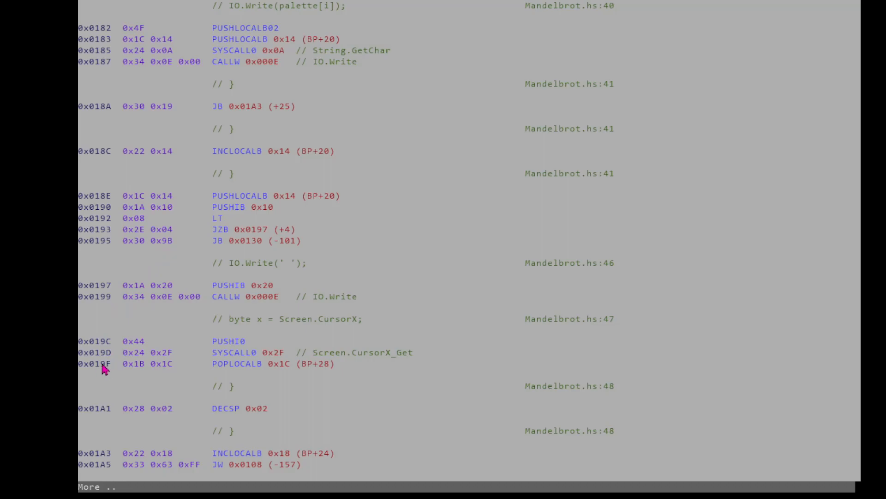
mouse_move(104, 370)
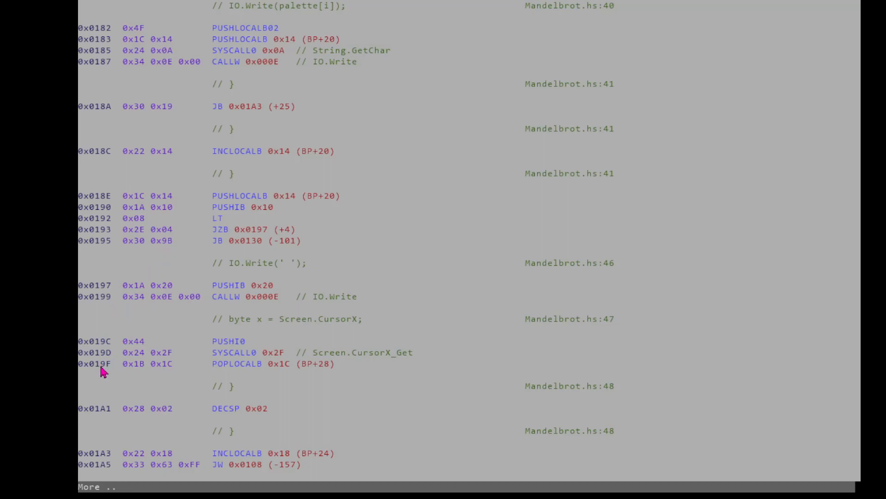
mouse_move(100, 361)
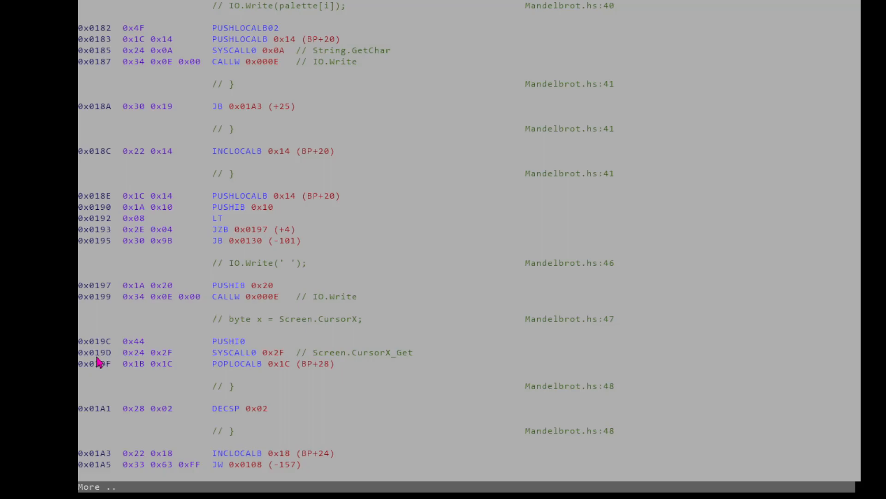
mouse_move(238, 366)
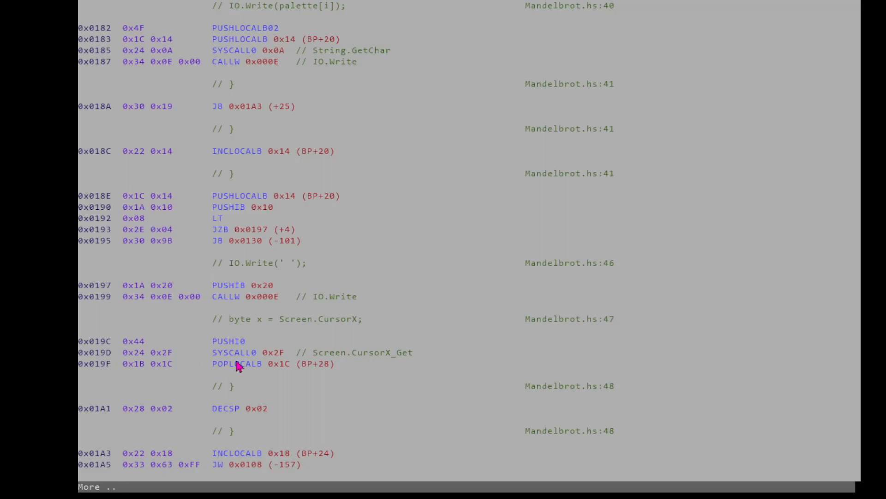
mouse_move(269, 360)
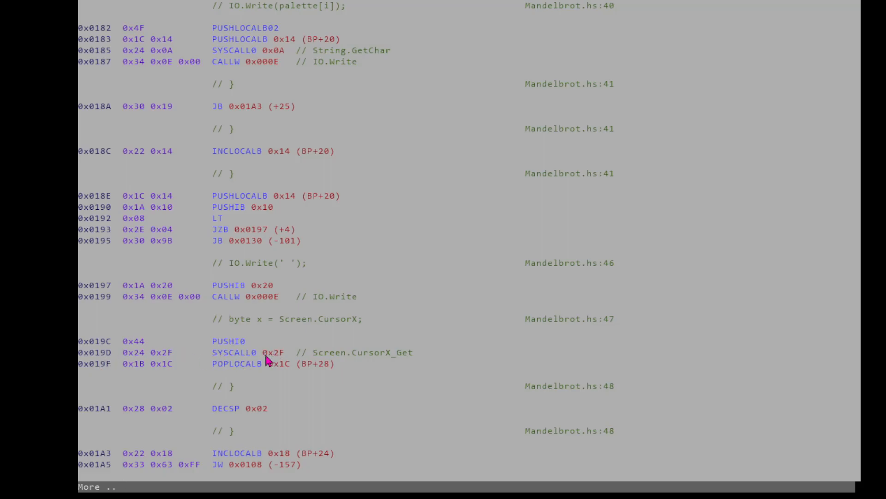
mouse_move(252, 360)
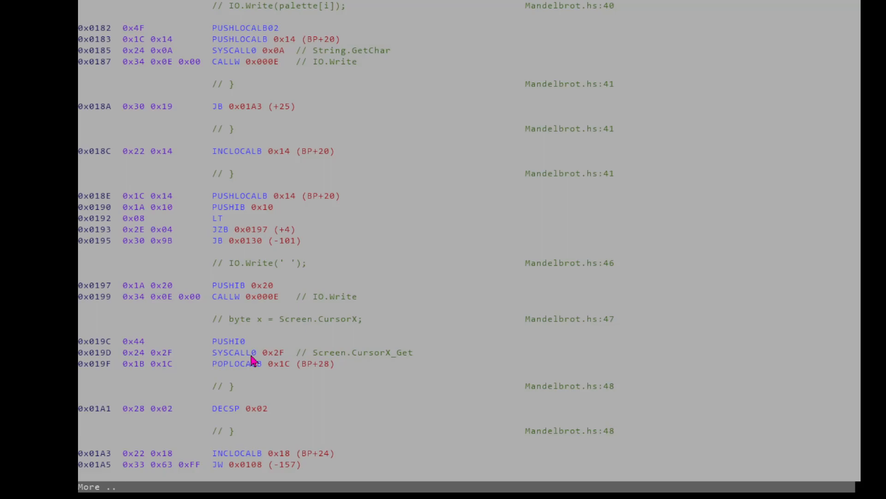
mouse_move(282, 359)
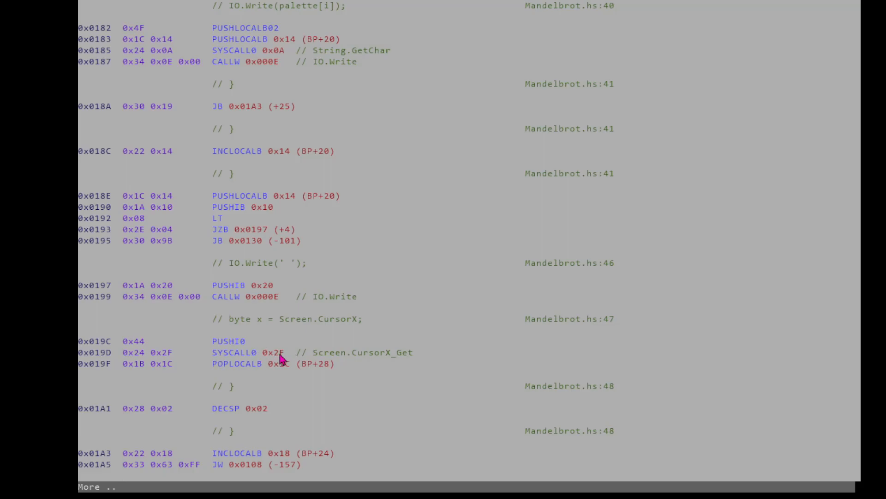
mouse_move(343, 361)
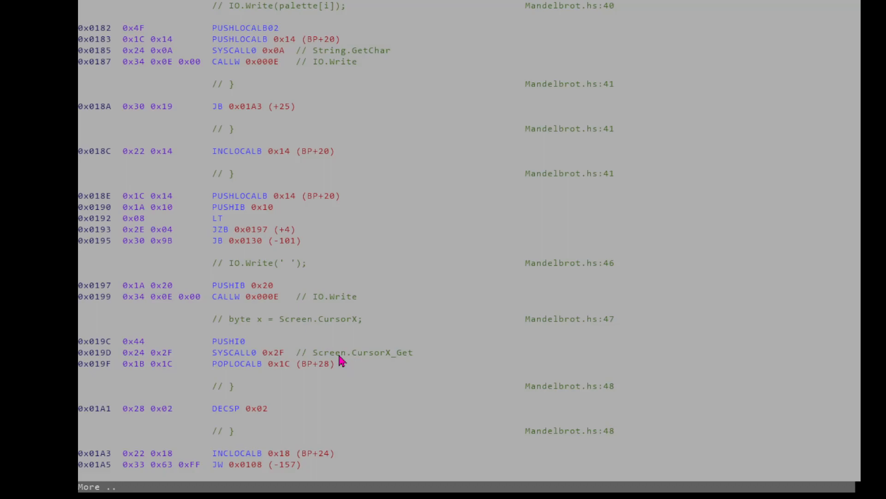
mouse_move(401, 353)
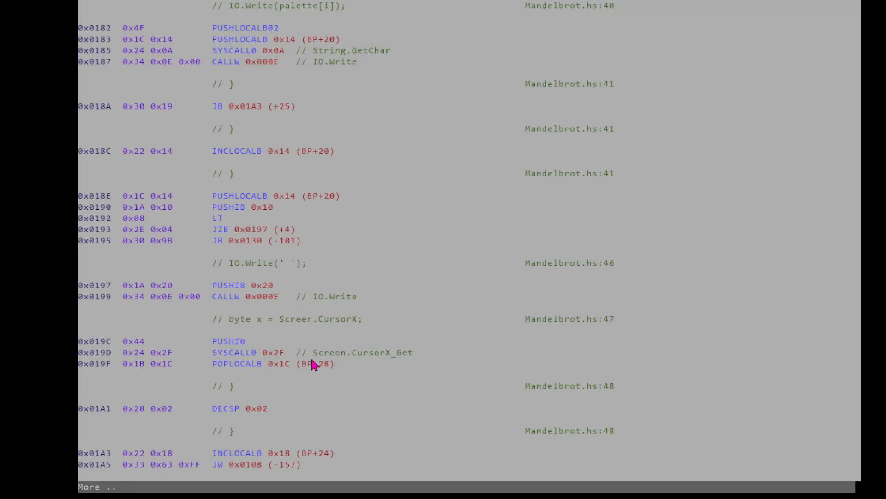
mouse_move(274, 349)
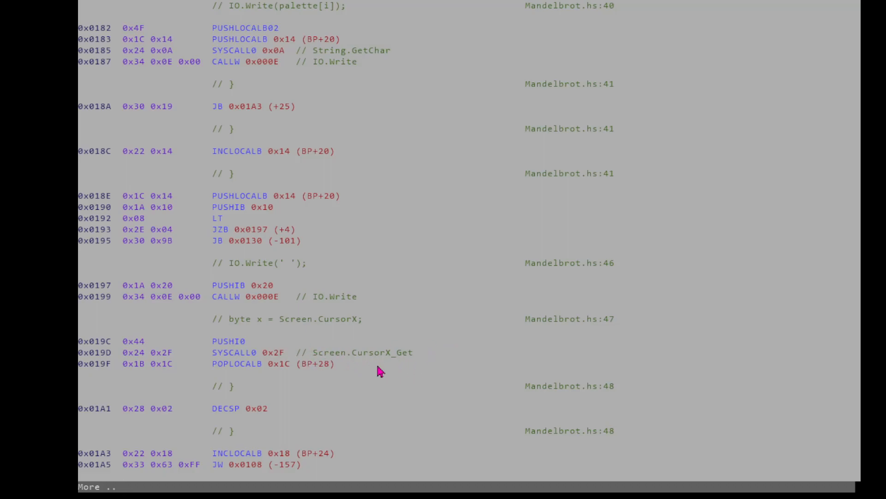
mouse_move(416, 361)
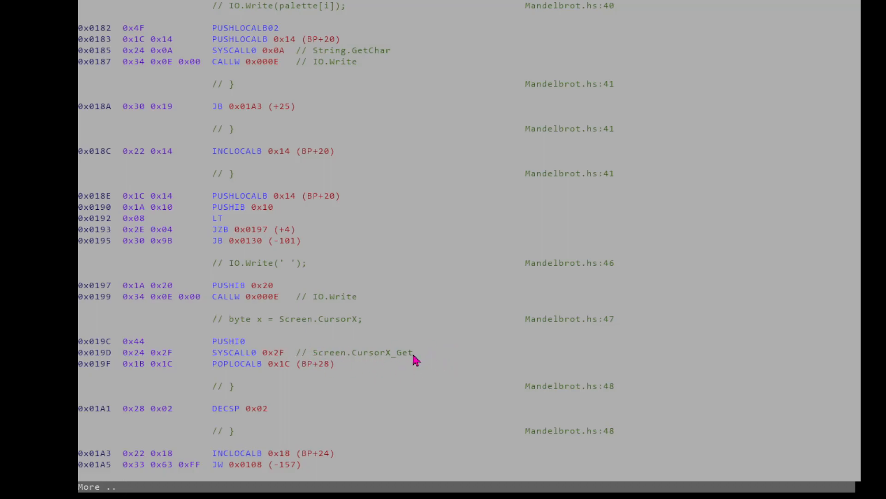
mouse_move(414, 360)
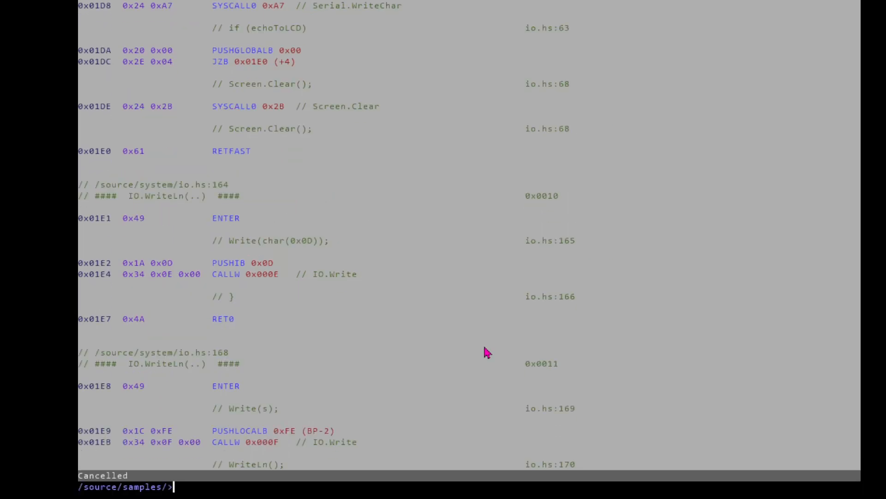
text(mandelbrot)
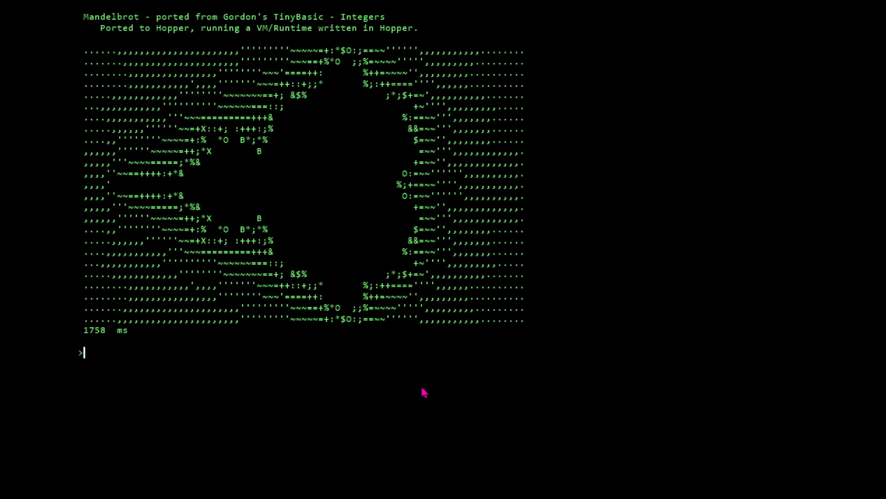
mouse_move(410, 403)
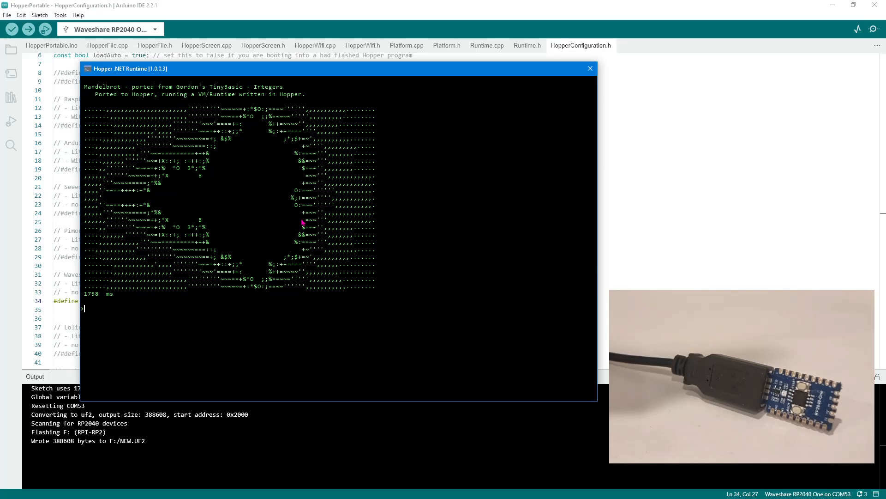
mouse_move(130, 111)
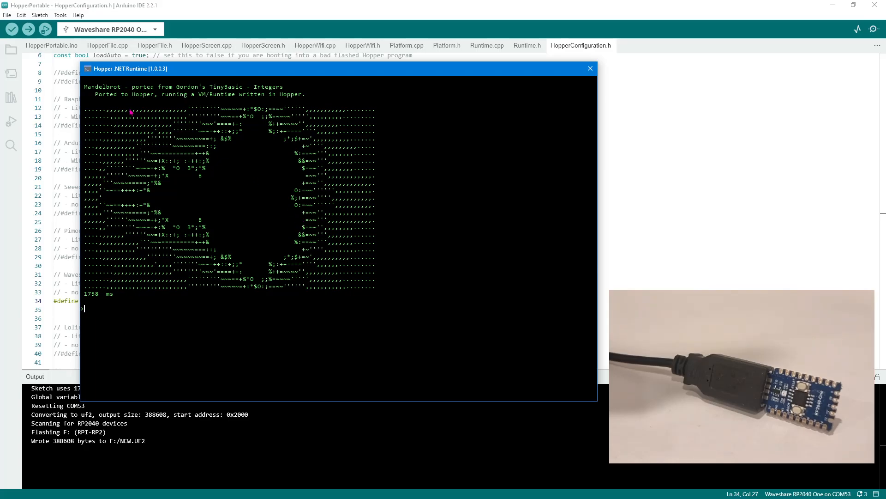
mouse_move(257, 343)
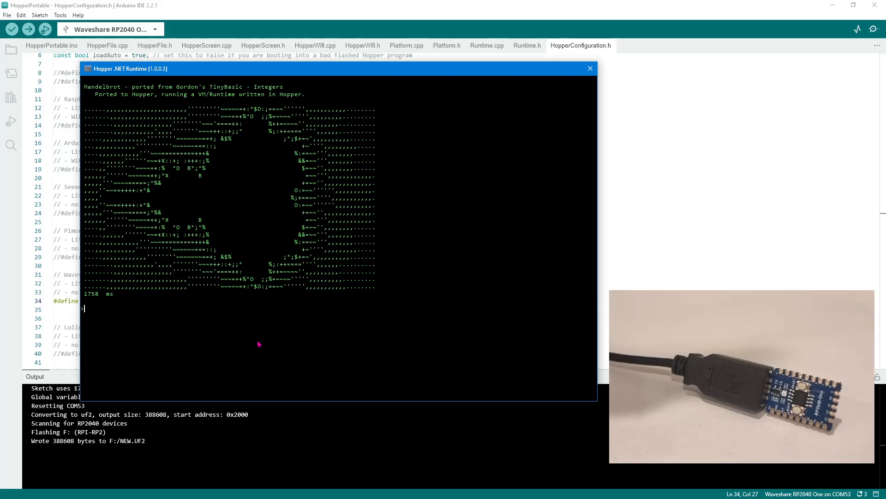
mouse_move(207, 350)
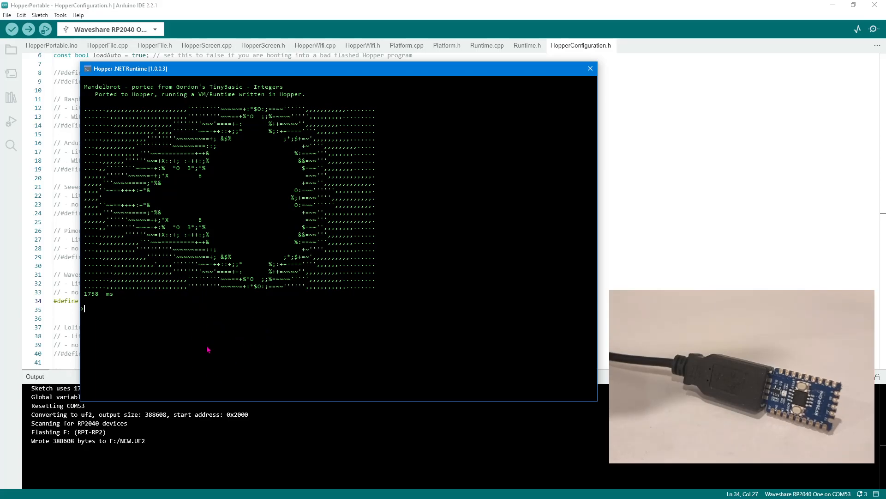